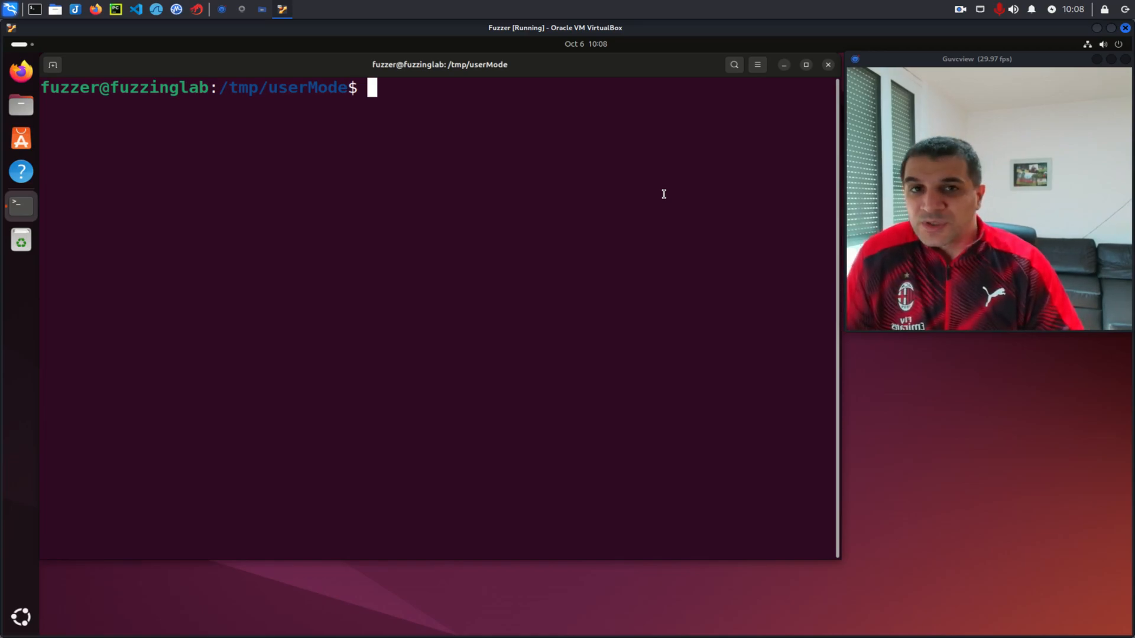
mouse_move(448, 166)
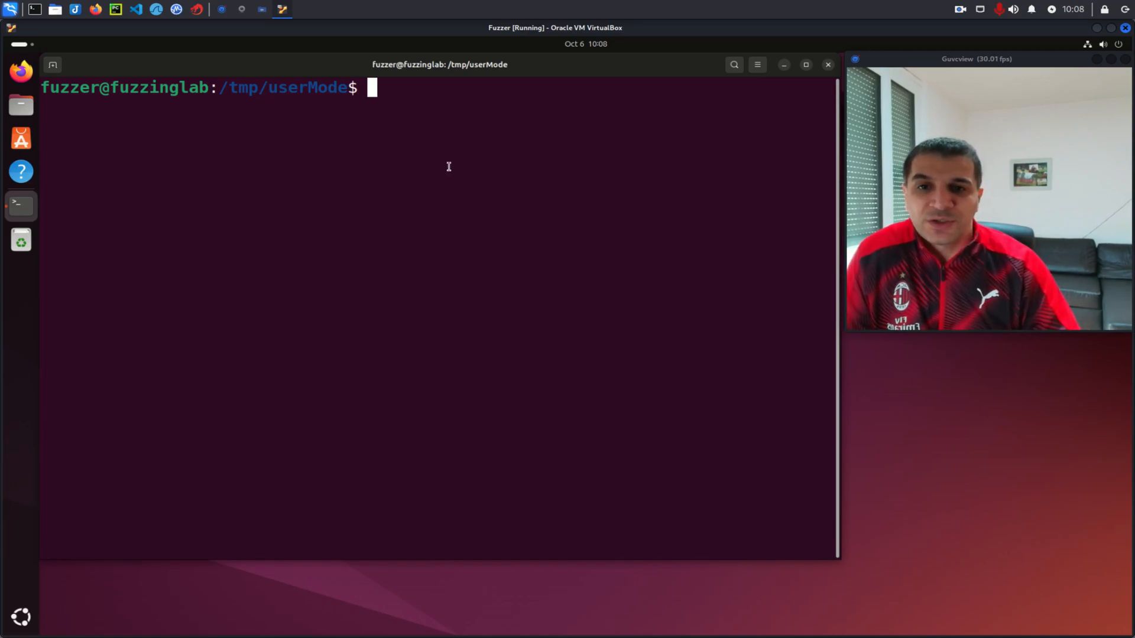
Run ls -l /usr/bin/qemu-* and review the listing, noting qemu-x86_64-static
text(ls -l /usr/bin/qemu-)
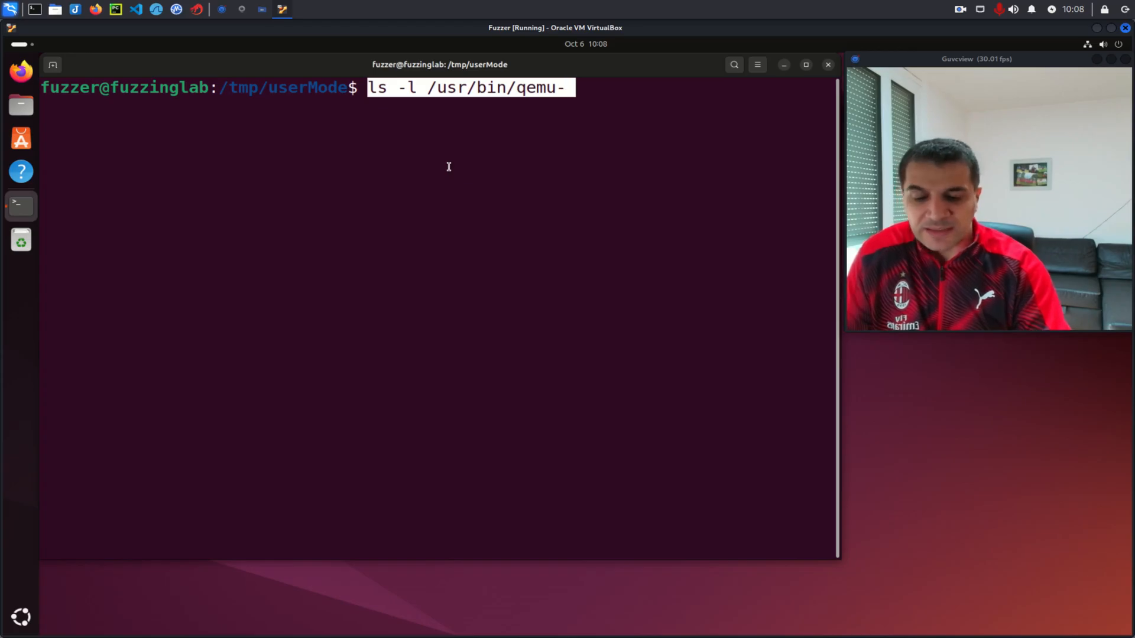
key(Return)
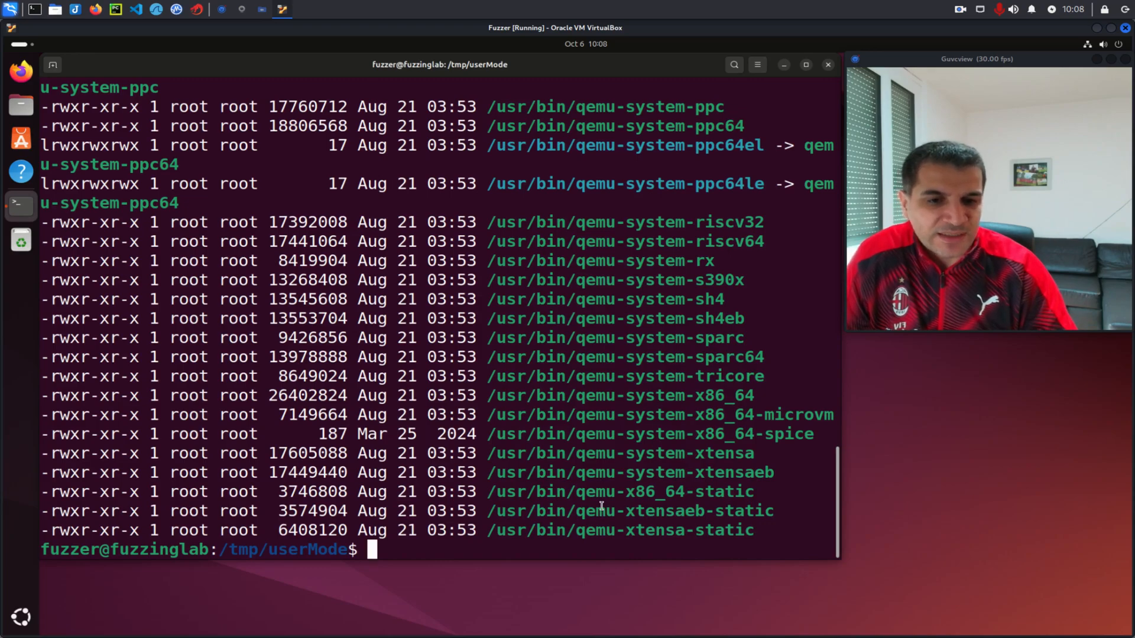
double_click(618, 491)
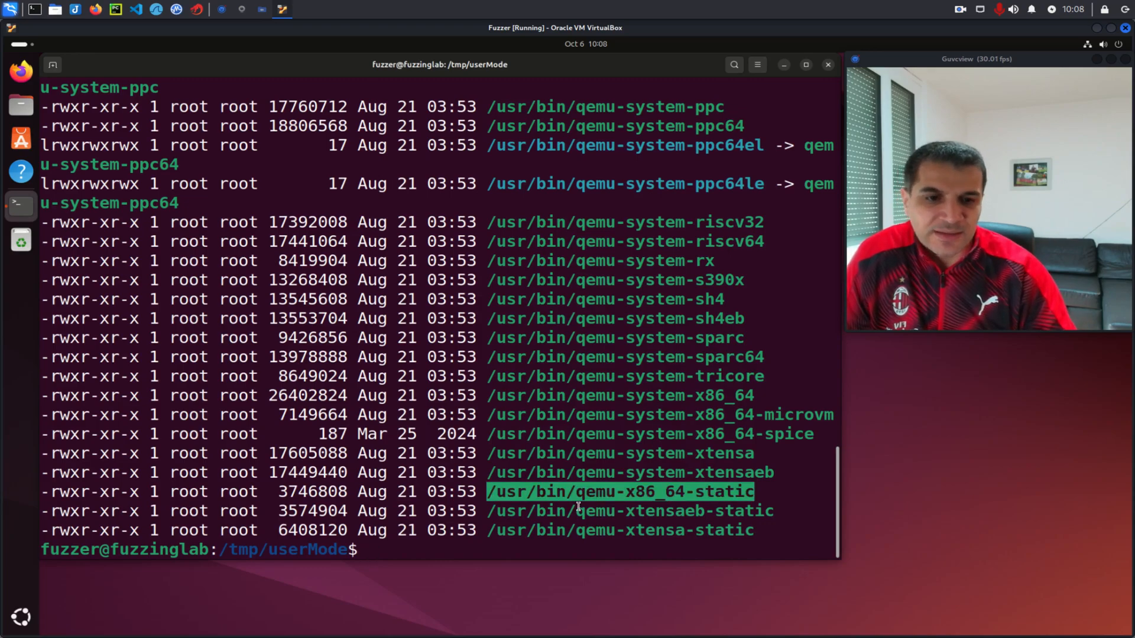
scroll(up, 3)
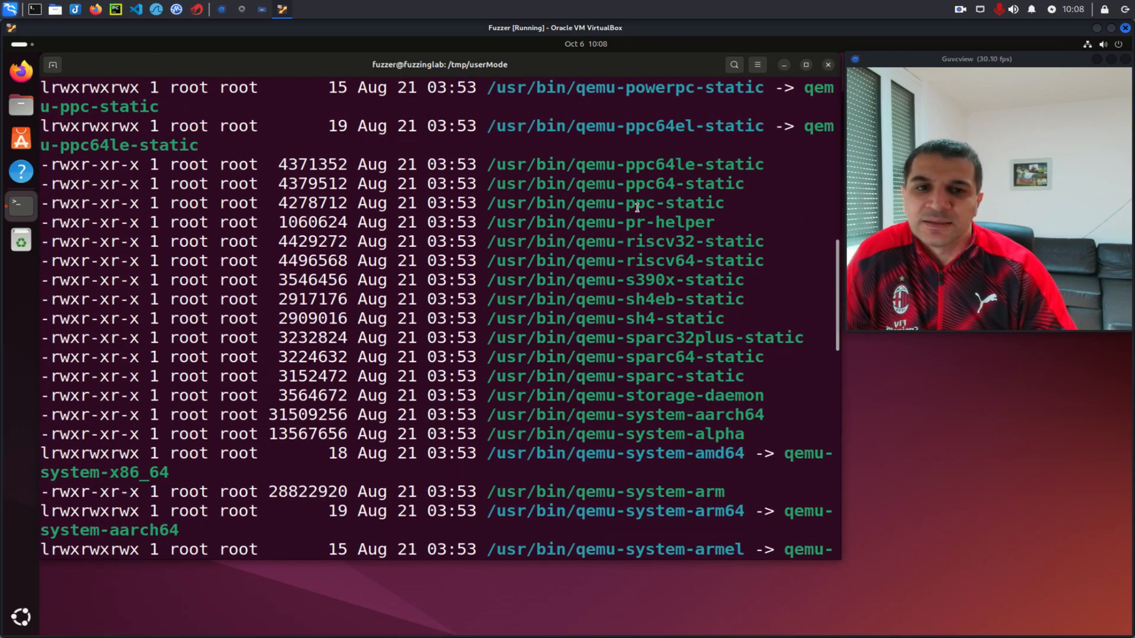
scroll(down, 3)
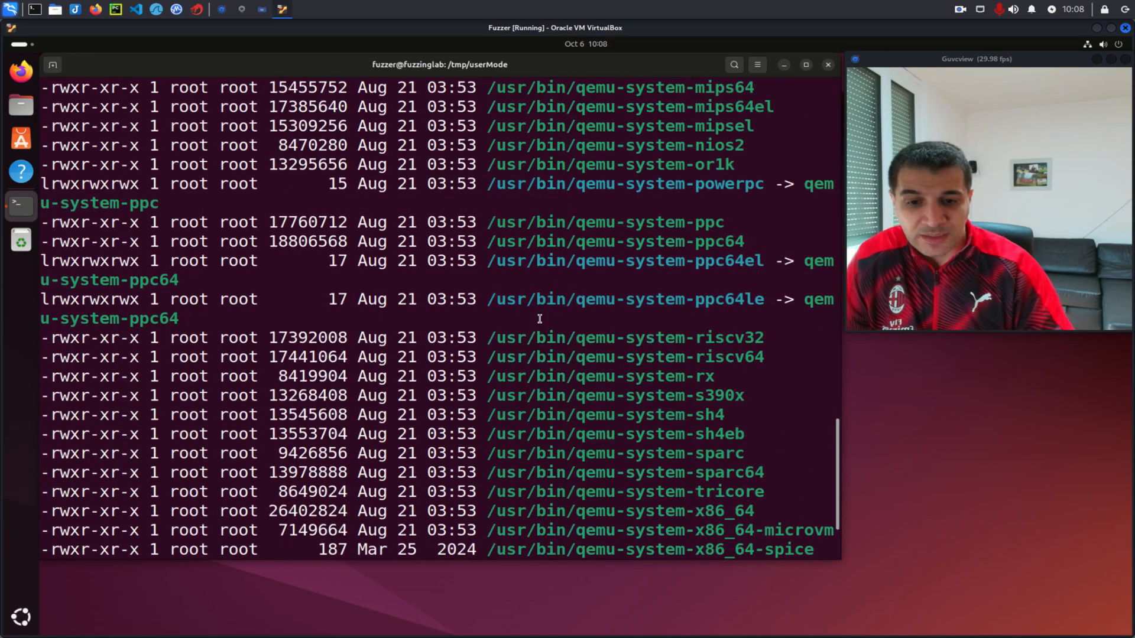
scroll(down, 3)
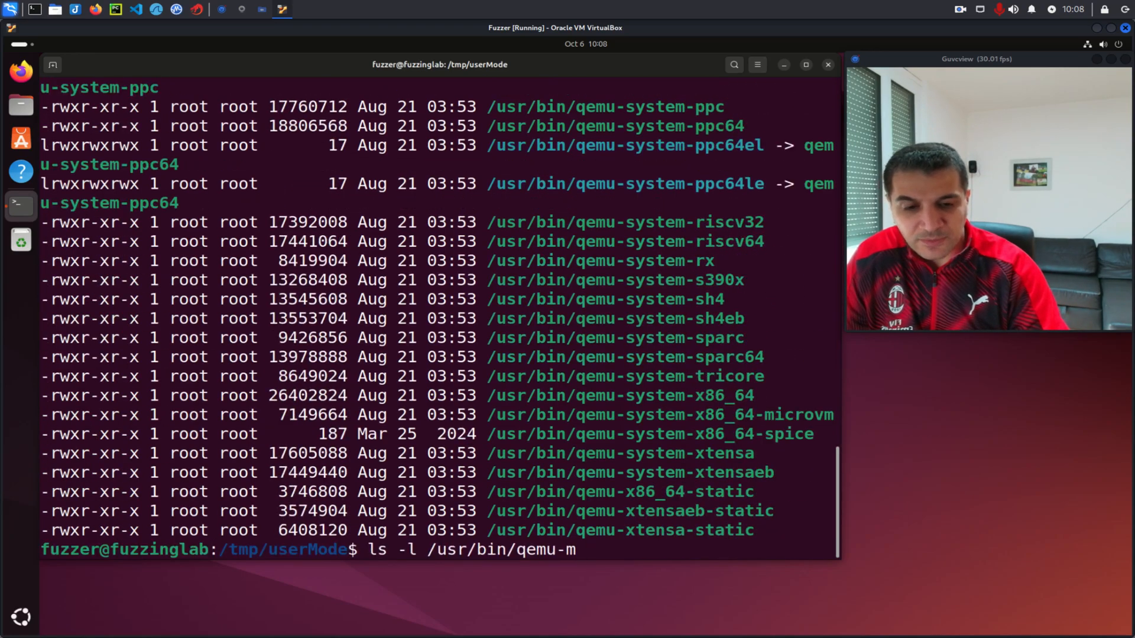
List the qemu-mips* and qemu-arm* emulators, highlighting qemu-arm64-static and qemu-arm-static
text(ips*)
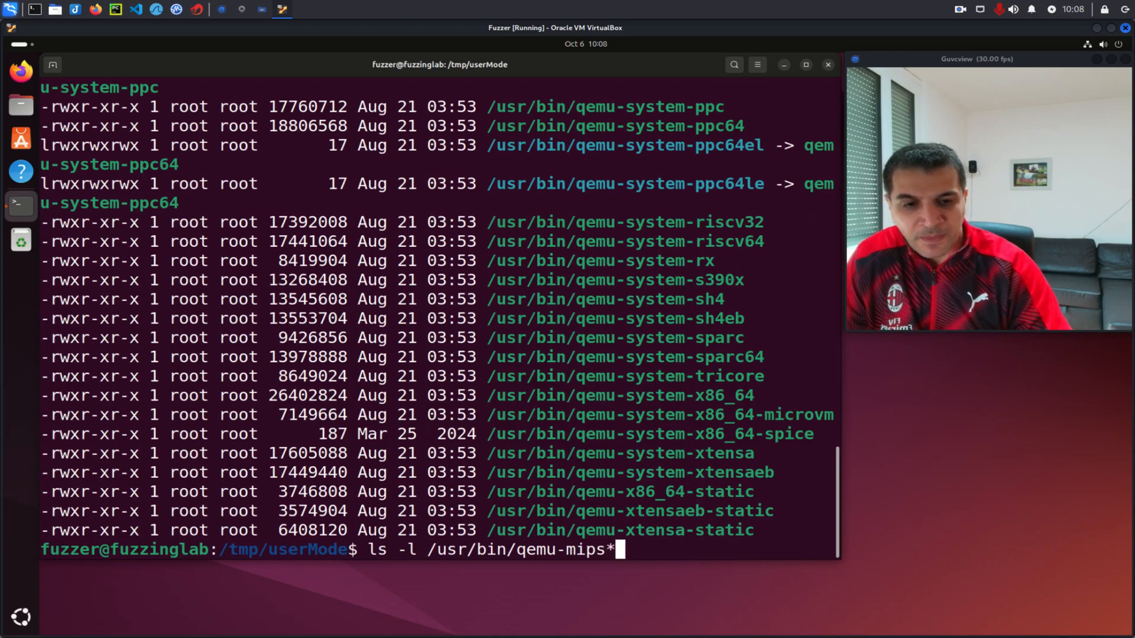
key(Return)
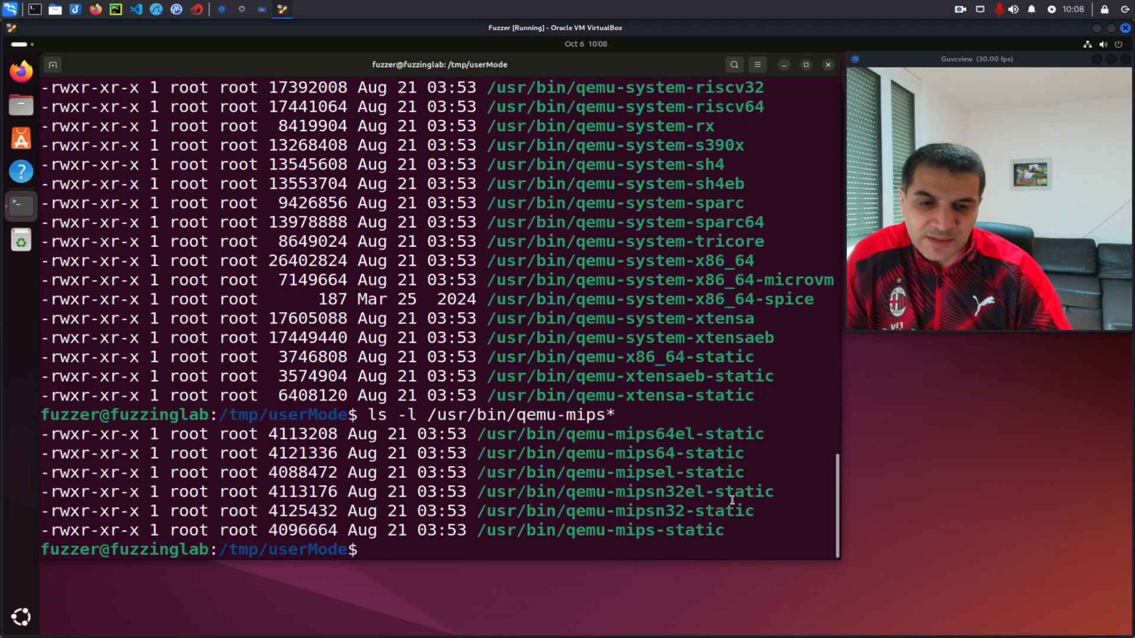
text(ls -l /usr/bin/qemu-mips*)
text(ls -l /usr/bin/qemu-ar)
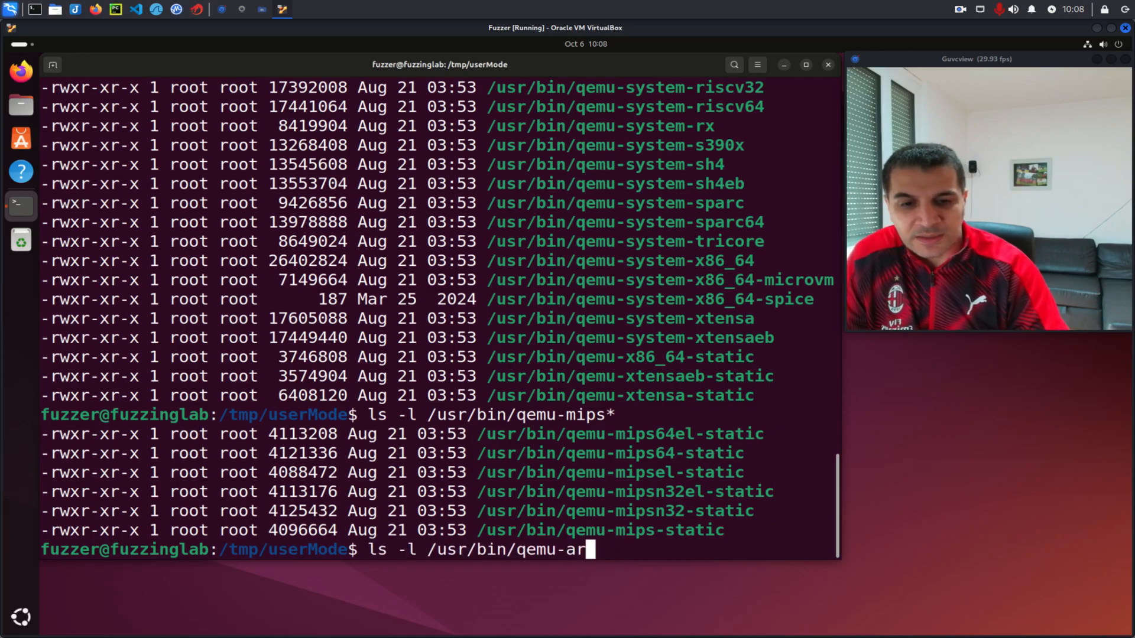
key(Return)
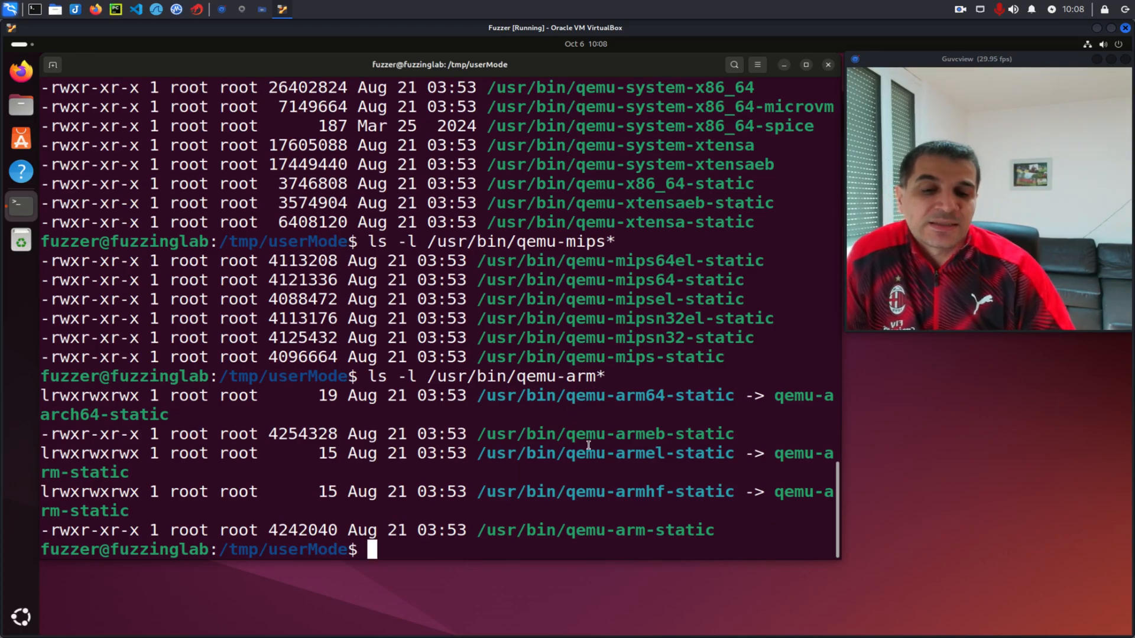
double_click(604, 395)
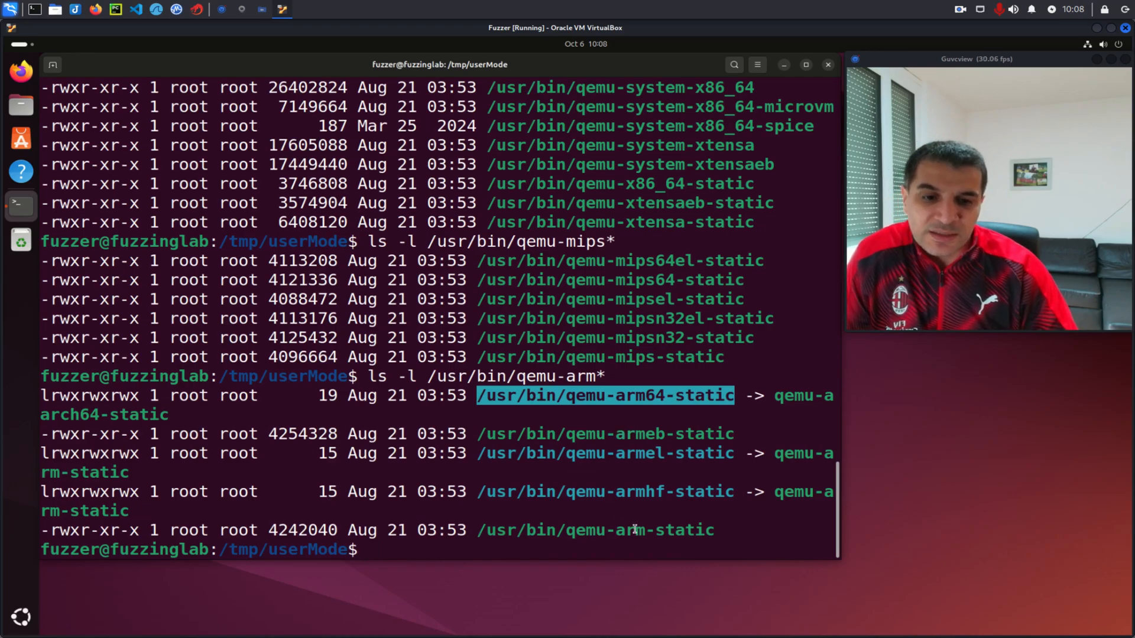
double_click(595, 529)
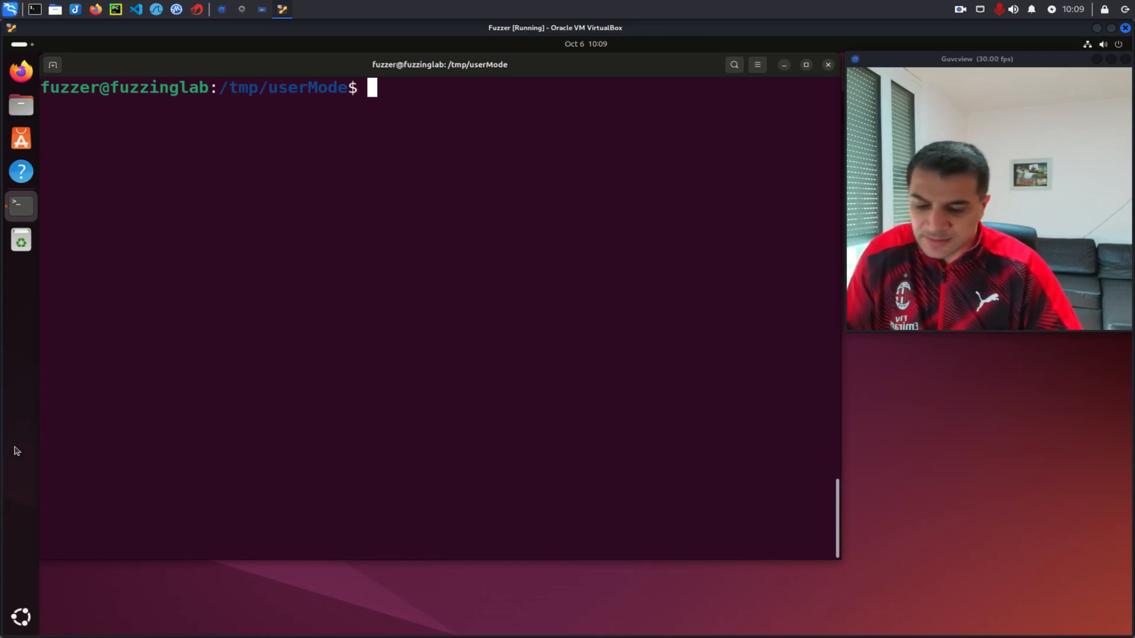
Install gcc-arm-linux-gnueabihf and libc6-armhf-cross with apt under sudo
text(sudo apt-get install gcc-arm-linux-gnueabihf)
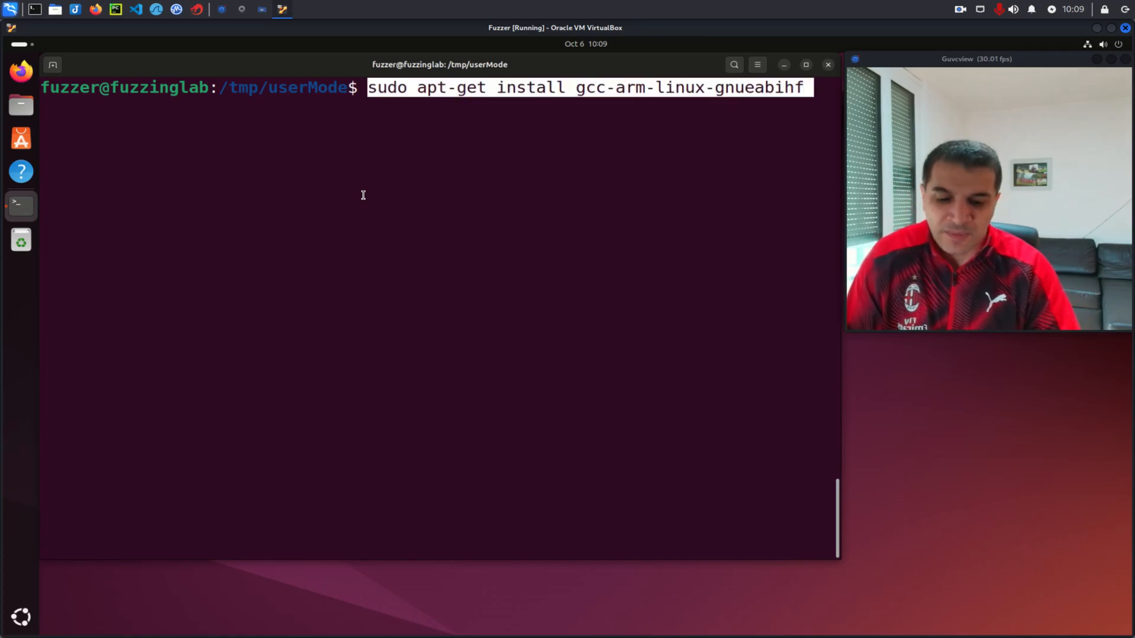
key(Return)
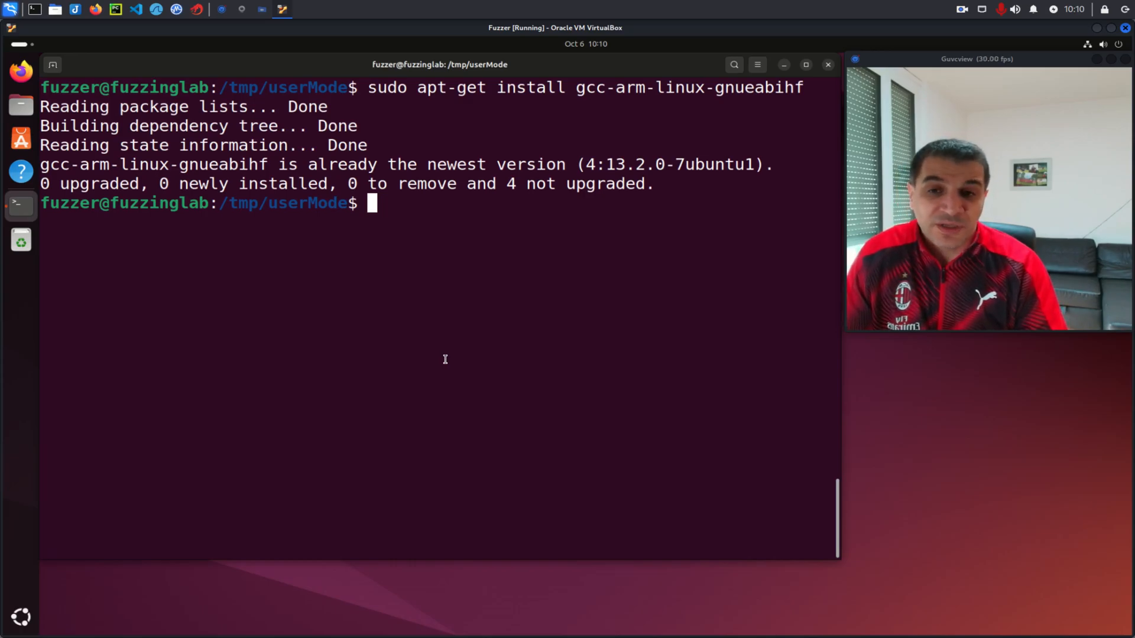
mouse_move(470, 294)
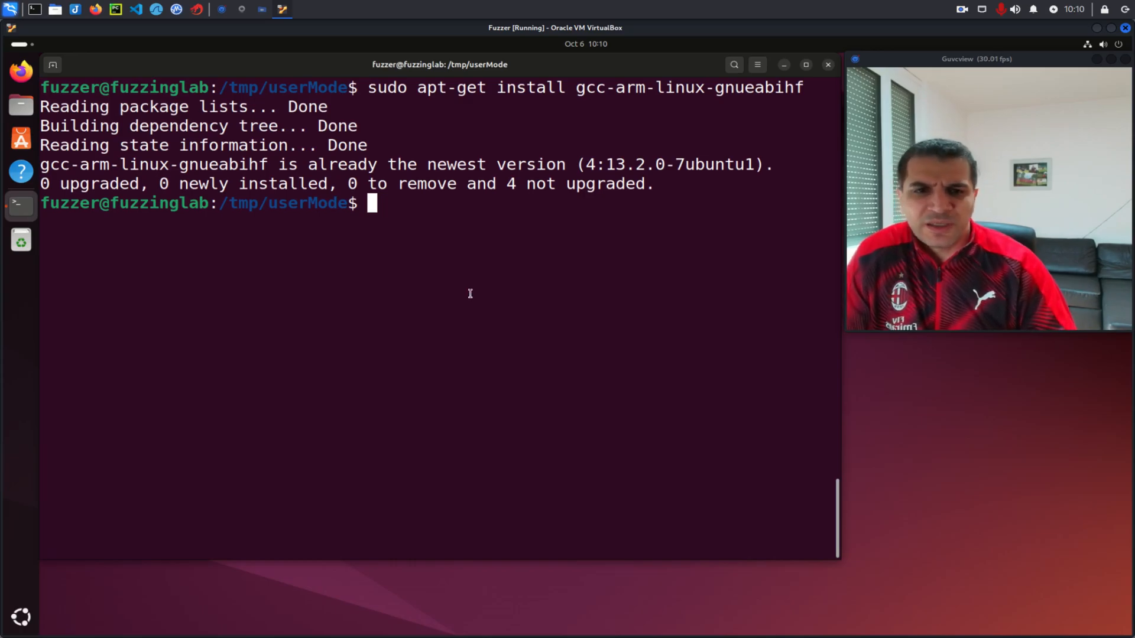
mouse_move(552, 263)
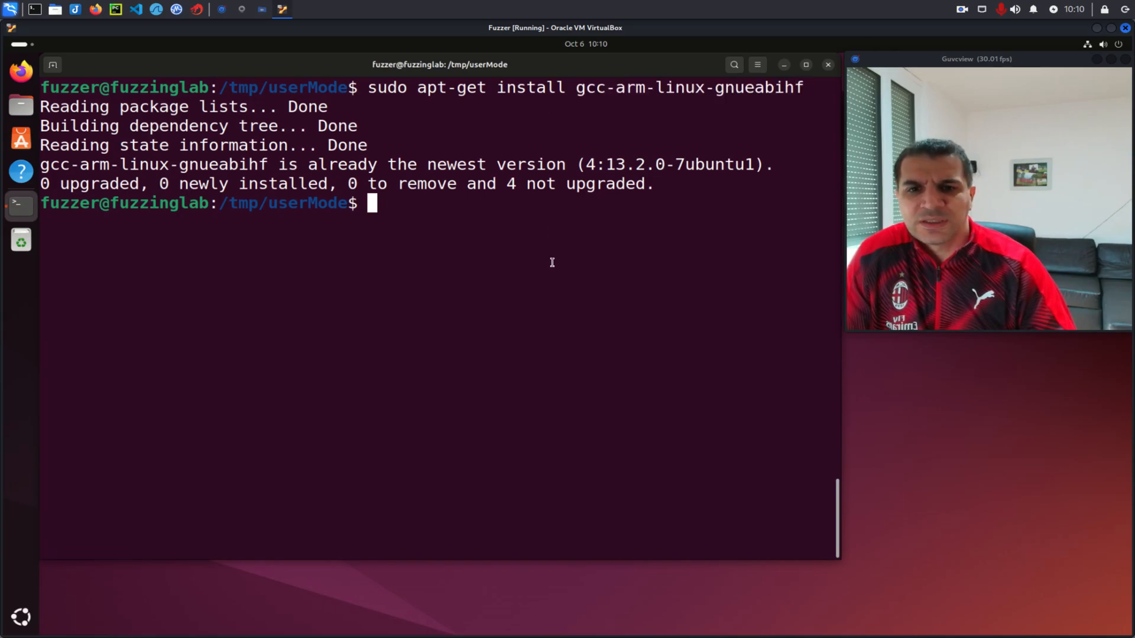
text(sudo apt install libc6-armhf-cross)
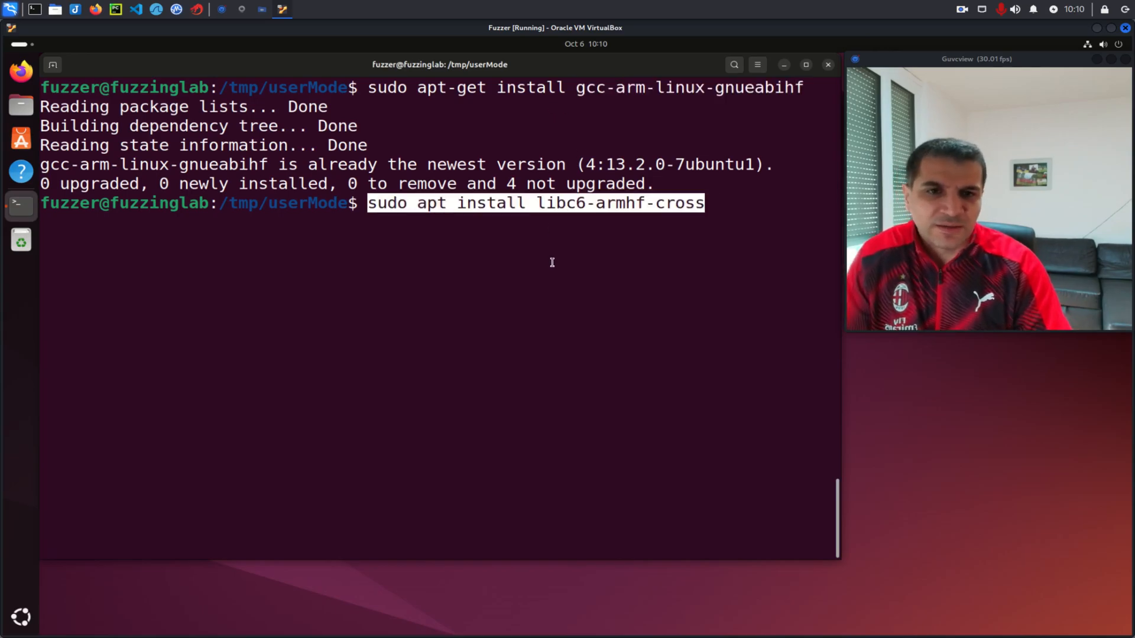
key(Return)
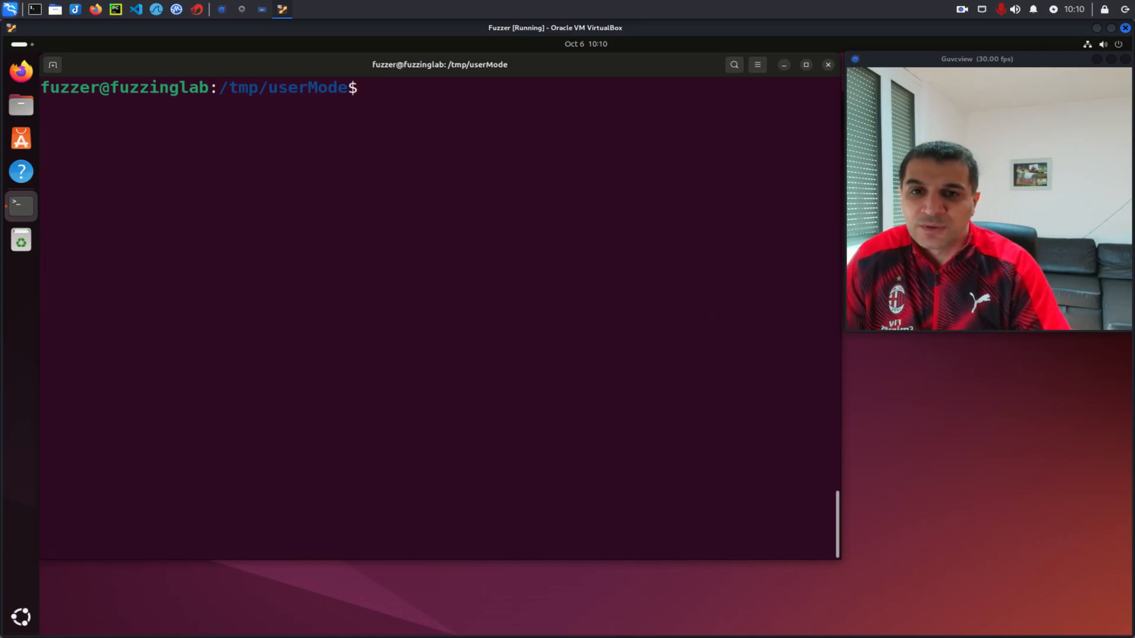
Edit hello.c in nano with a main printing Hello, World!, then save and exit
text(nano hello)
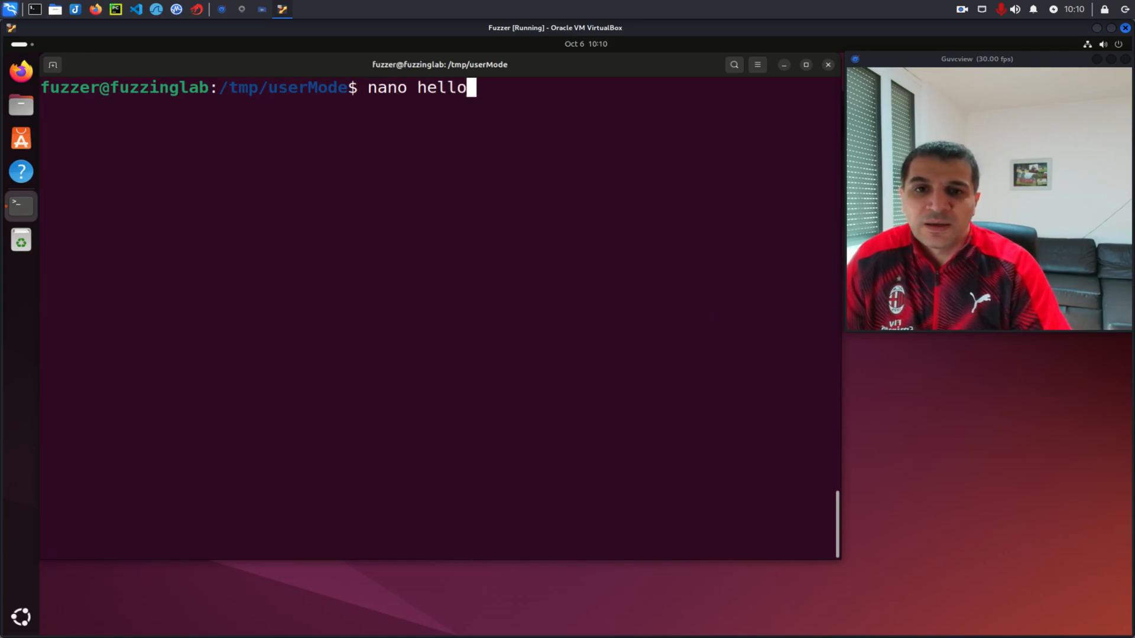
key(Return)
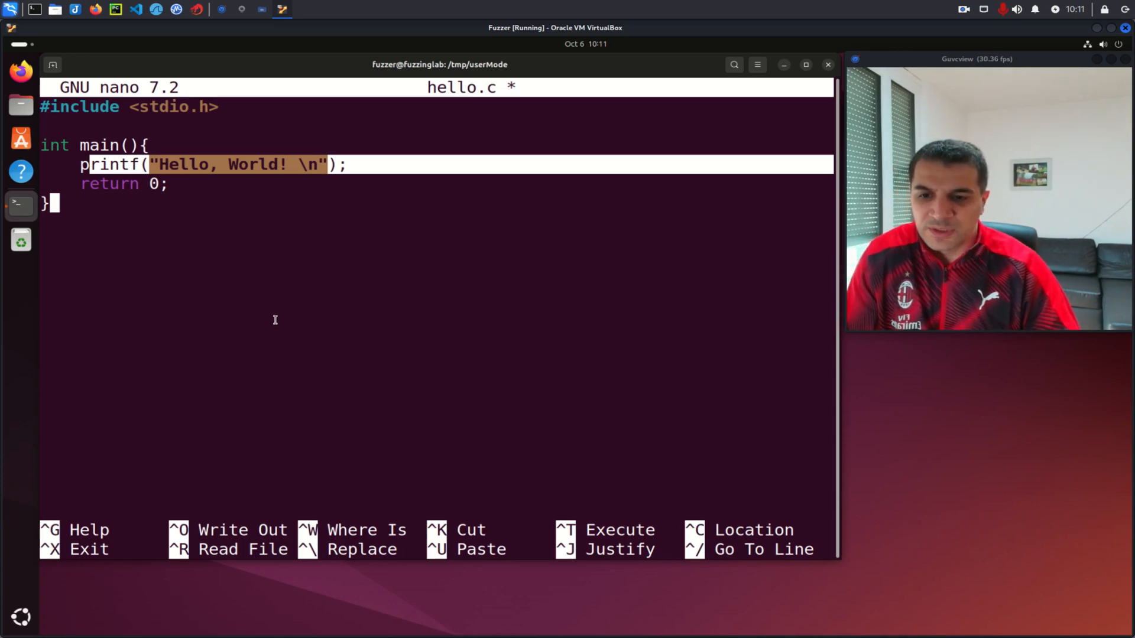
key(ctrl+x)
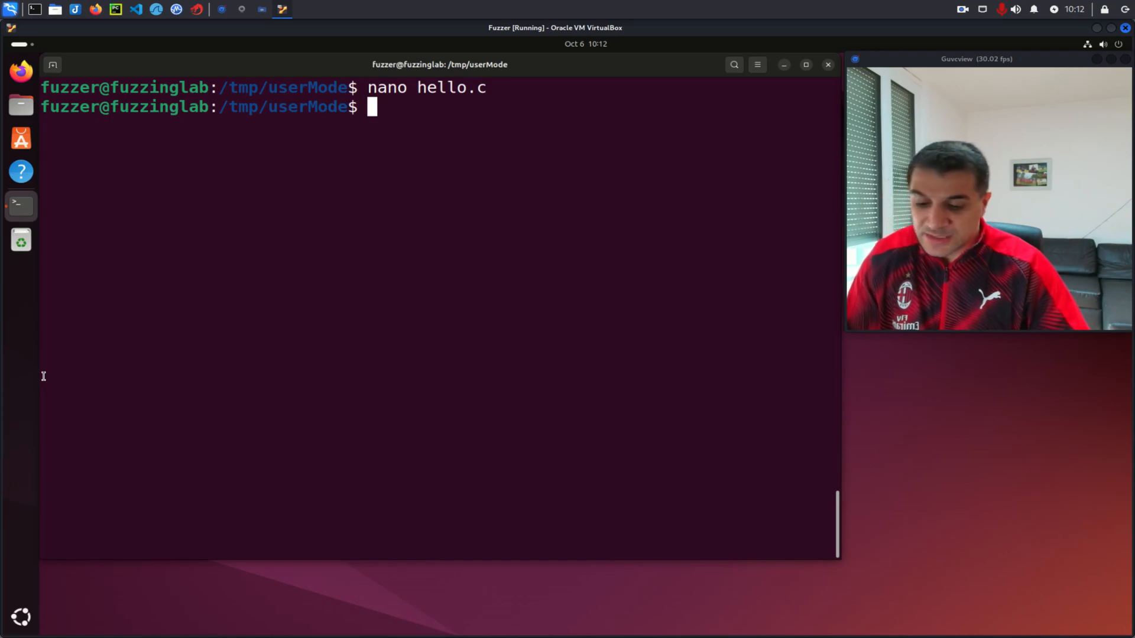
mouse_move(360, 219)
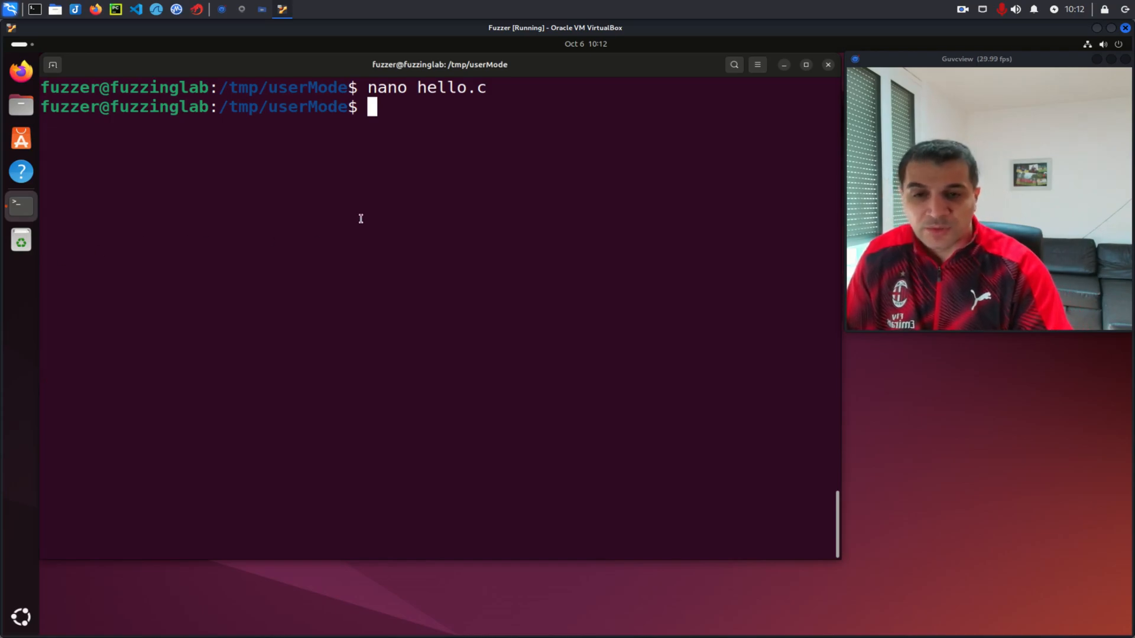
Compile hello.c with arm-linux-gnueabihf-gcc -g into the dynamic binary hello-arm-dyn
text(arm-linux-gnueabihf-gcc -g hello-arm.c -o hello-arm-dyn)
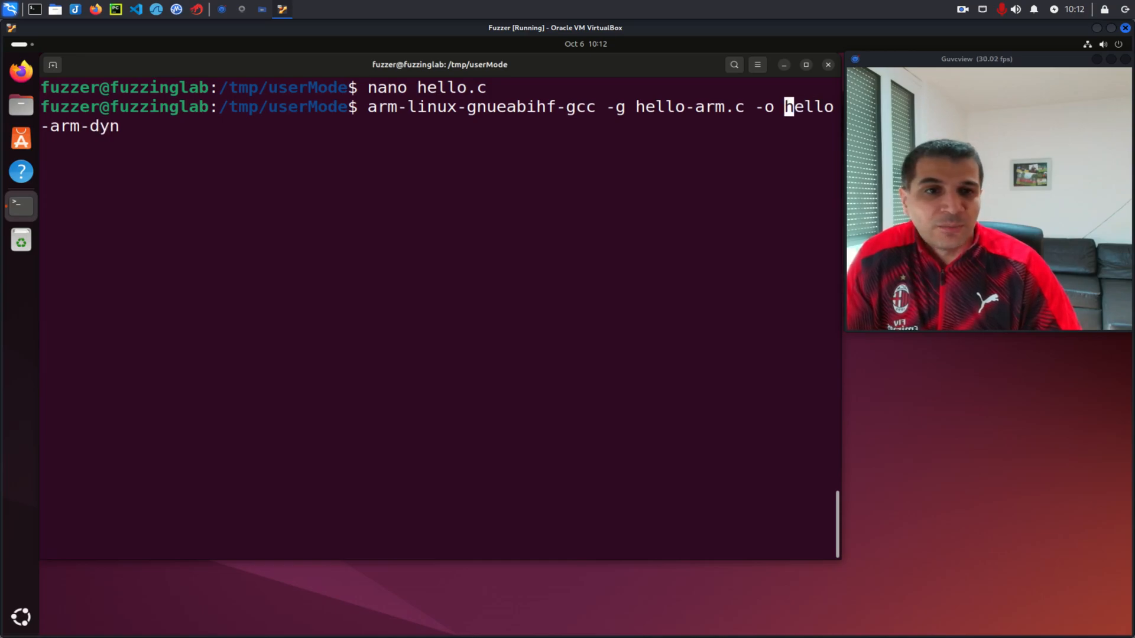
key(Left)
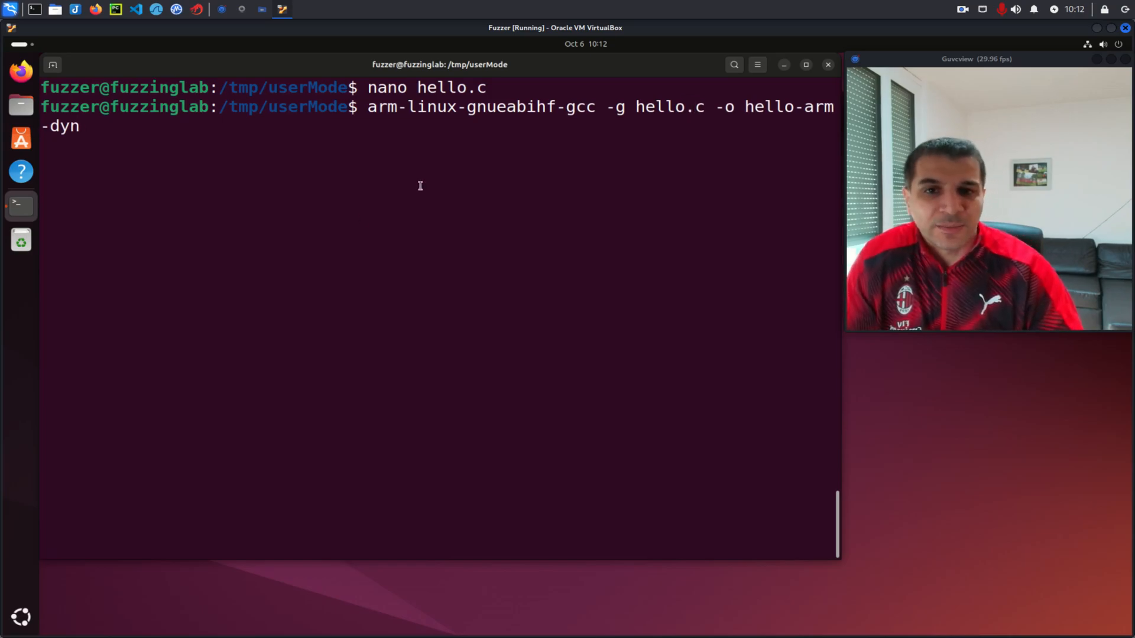
double_click(480, 107)
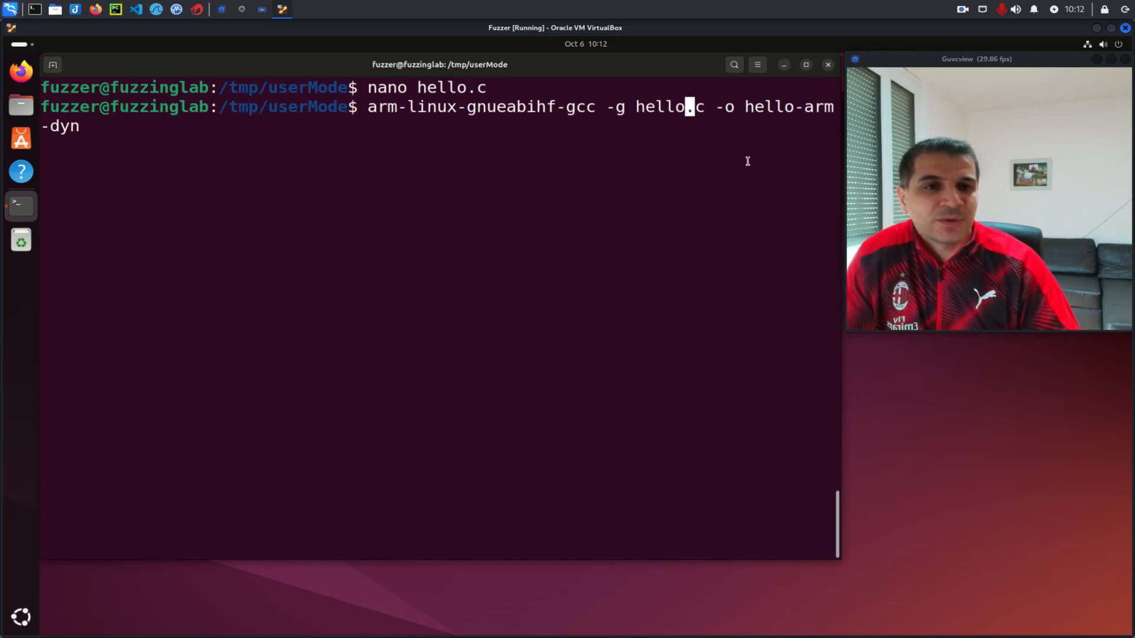
double_click(787, 106)
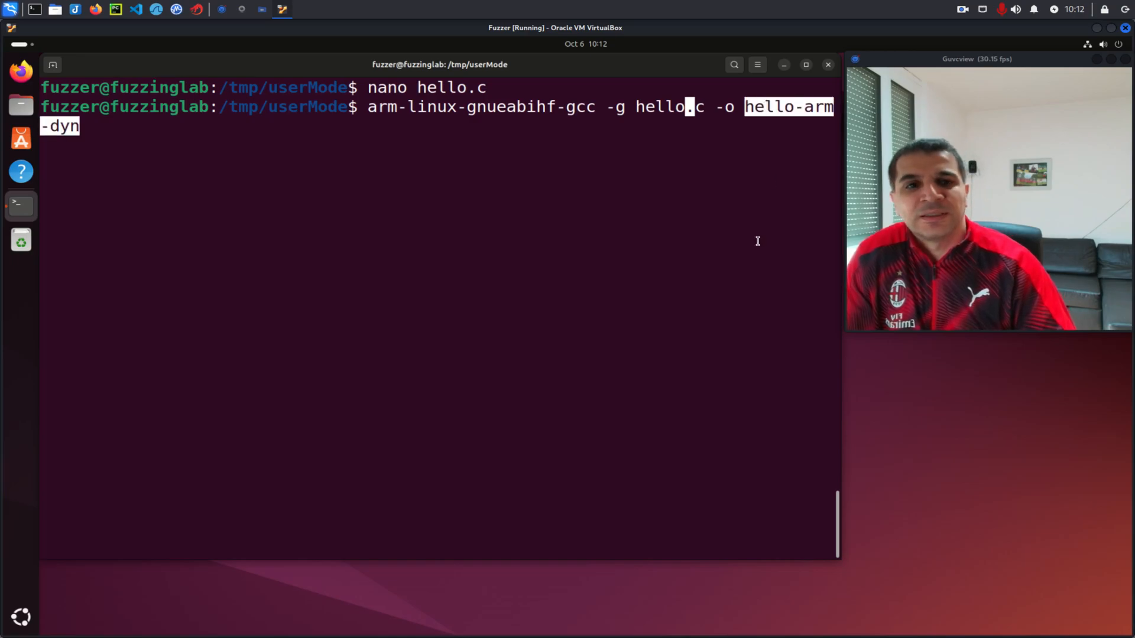
key(Return)
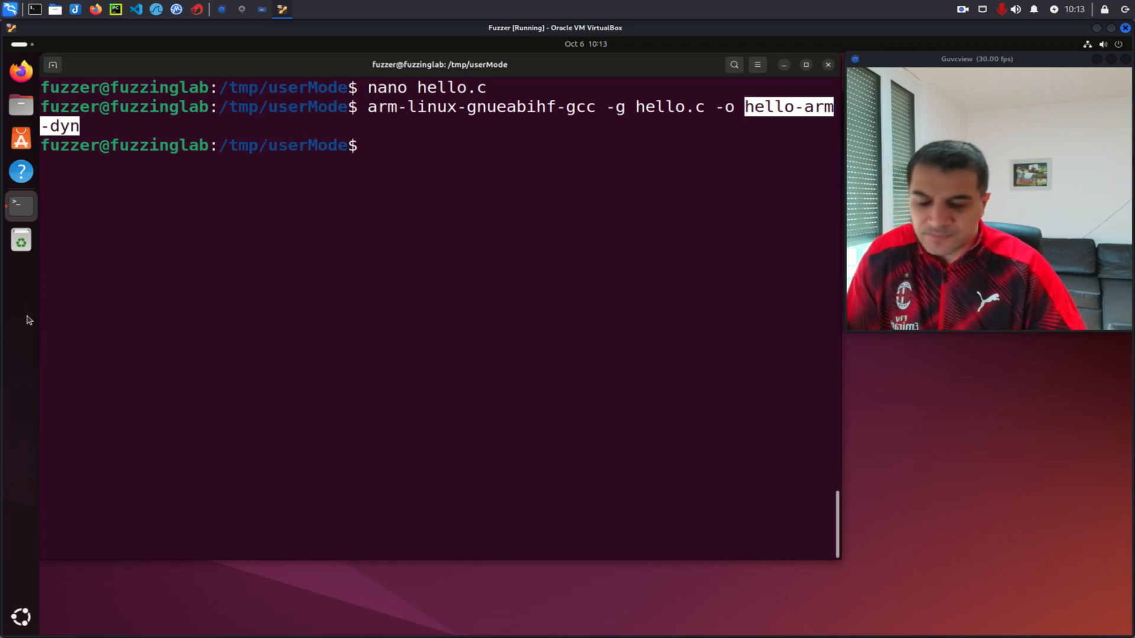
Compile hello.c with -static -g into the statically linked binary hello-arm-static
text(arm-linux-gnueabihf-gcc -static -g hello.c -o hello-arm-static)
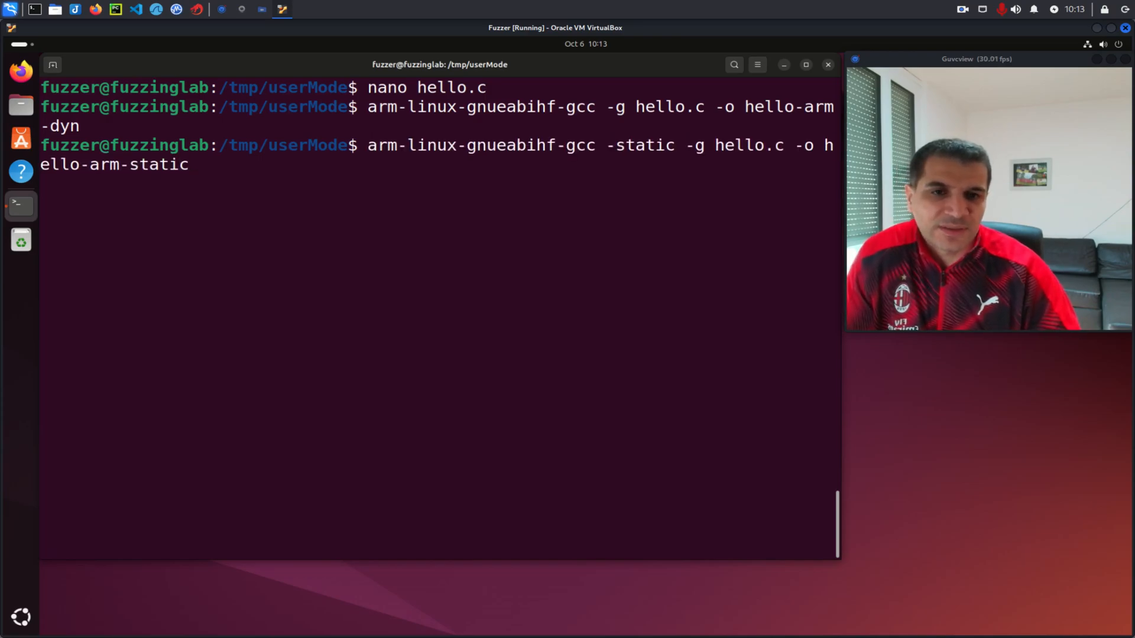
double_click(639, 144)
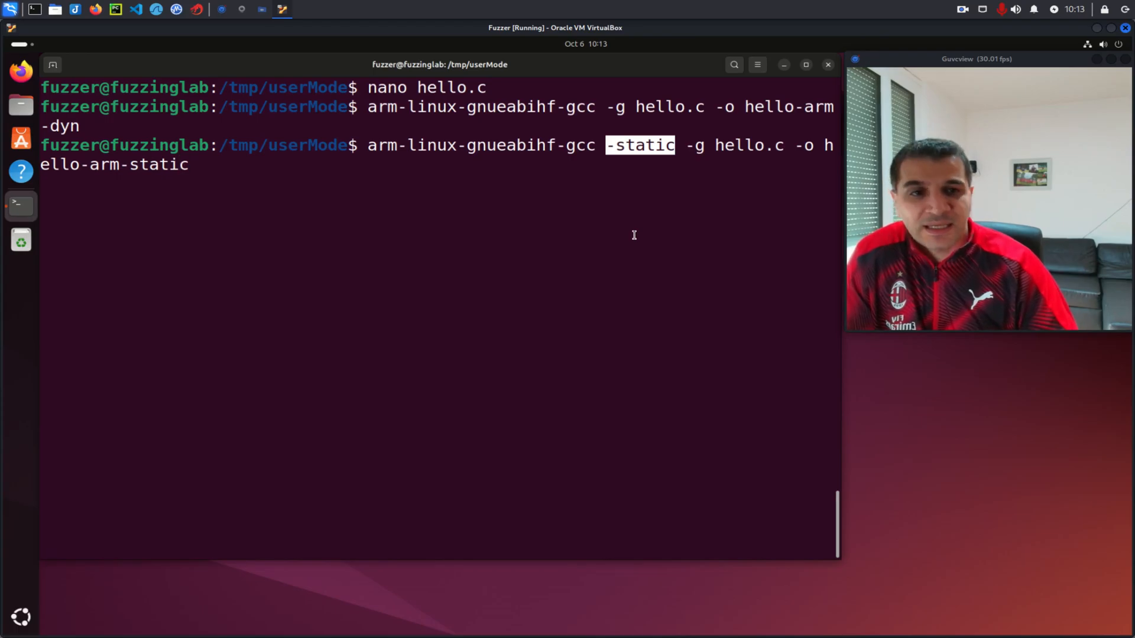
key(Return)
text(ll)
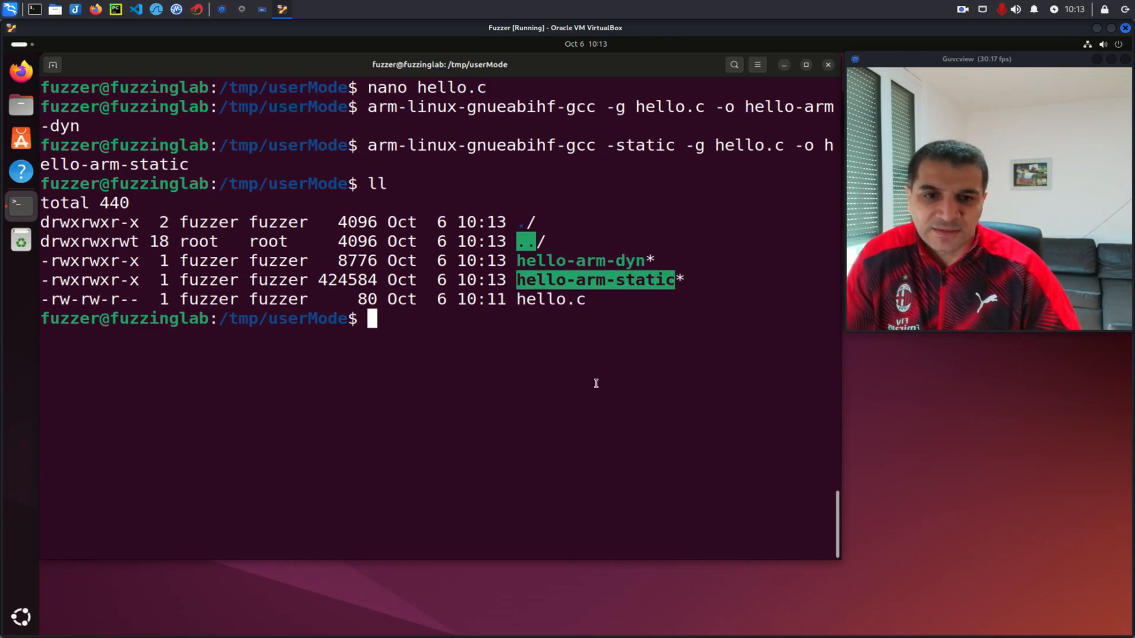
mouse_move(615, 279)
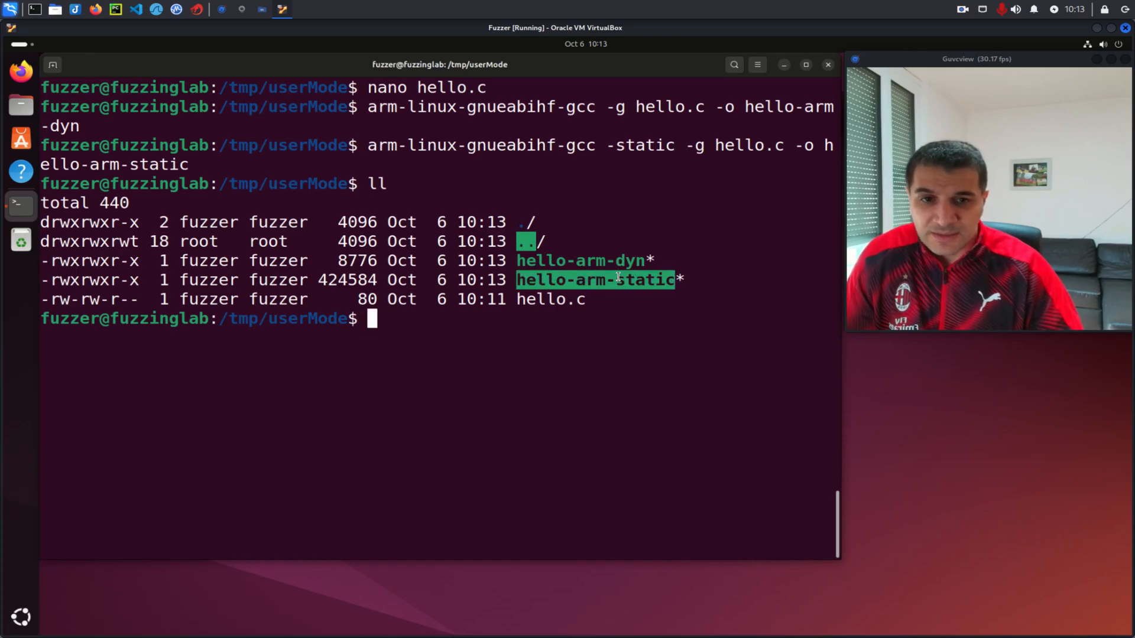
Check file types: hello-arm-static statically linked, hello-arm-dyn dynamically linked 32-bit LSB ARM ELF
text(fi)
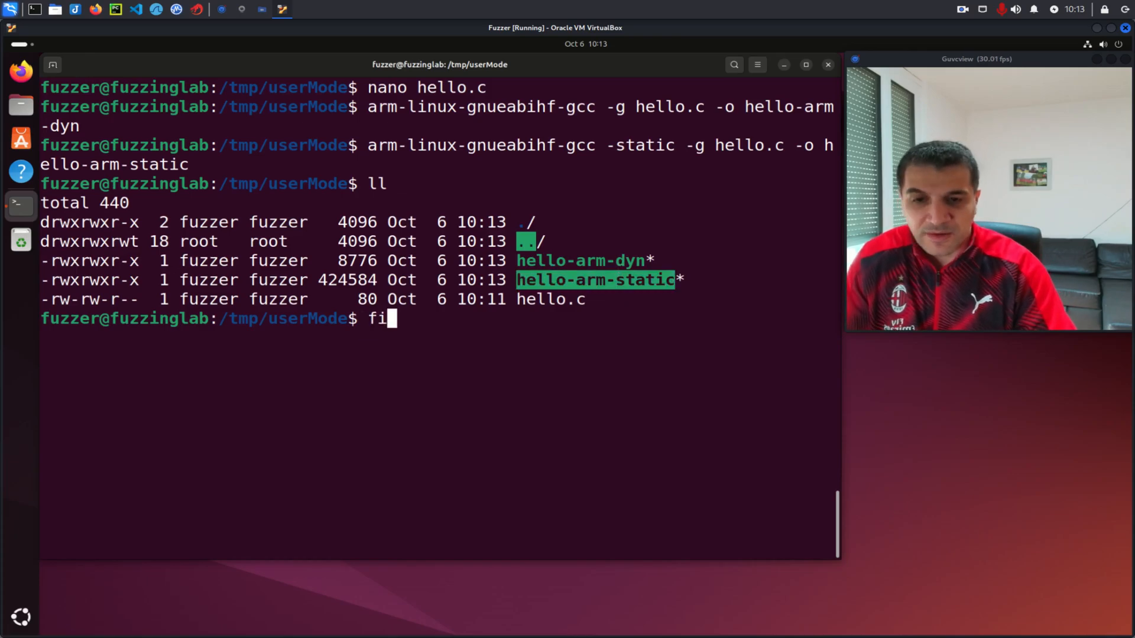
key(Return)
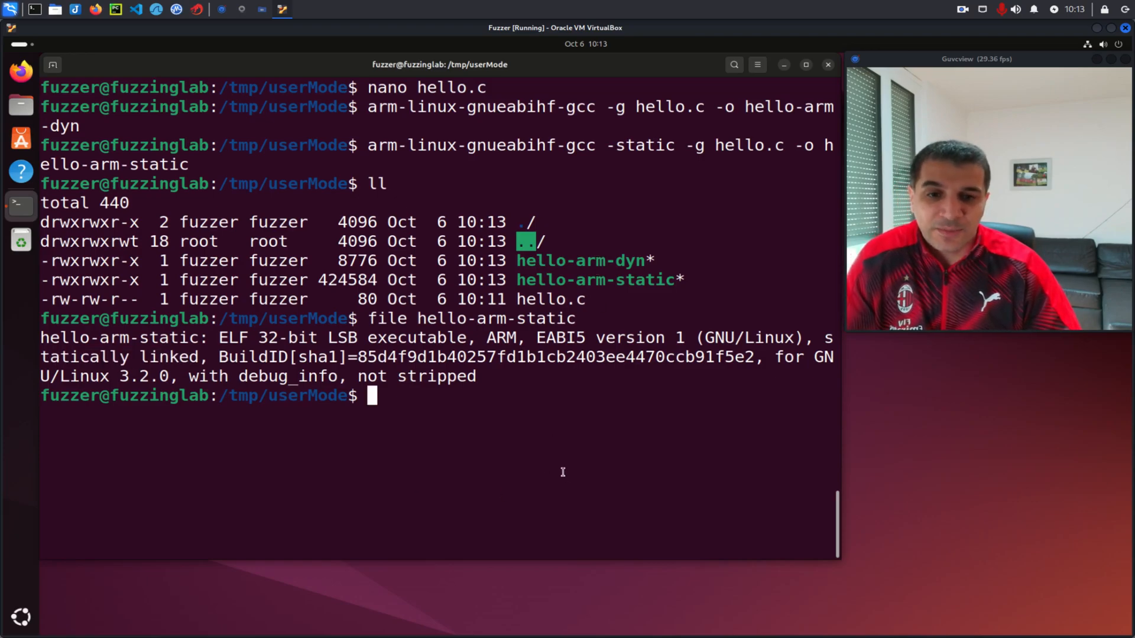
text(file hello-arm-s)
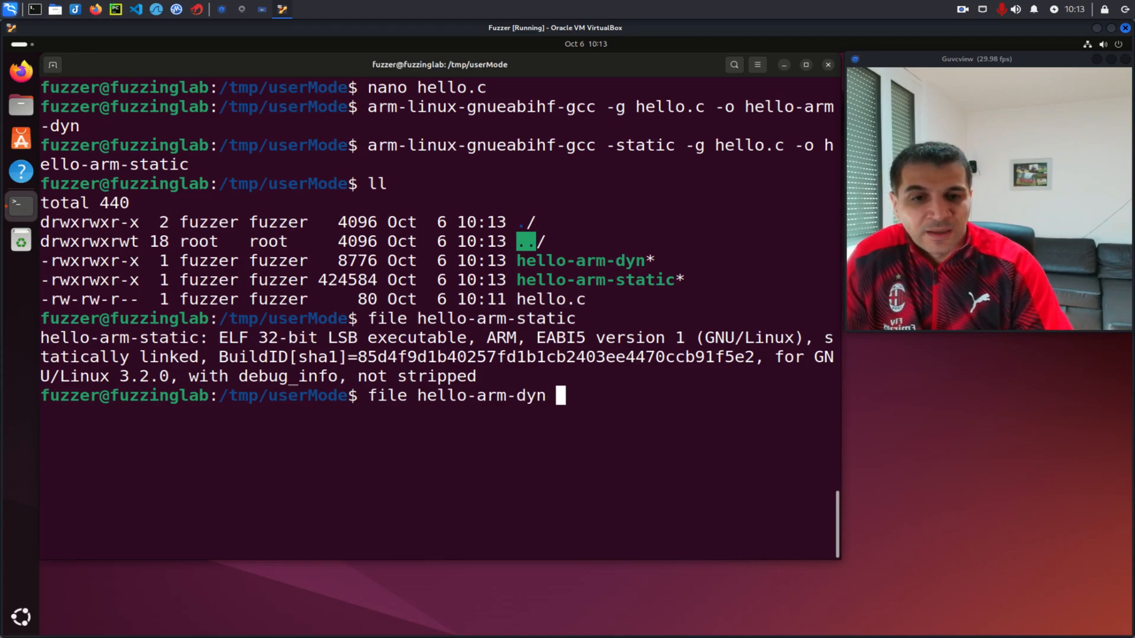
key(Return)
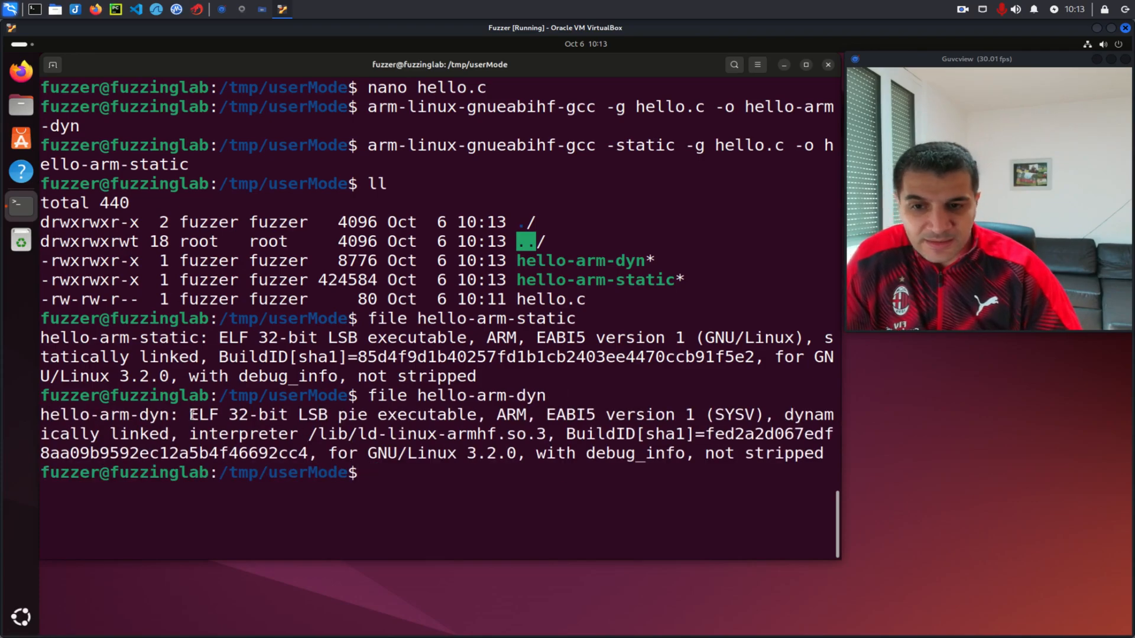
double_click(312, 415)
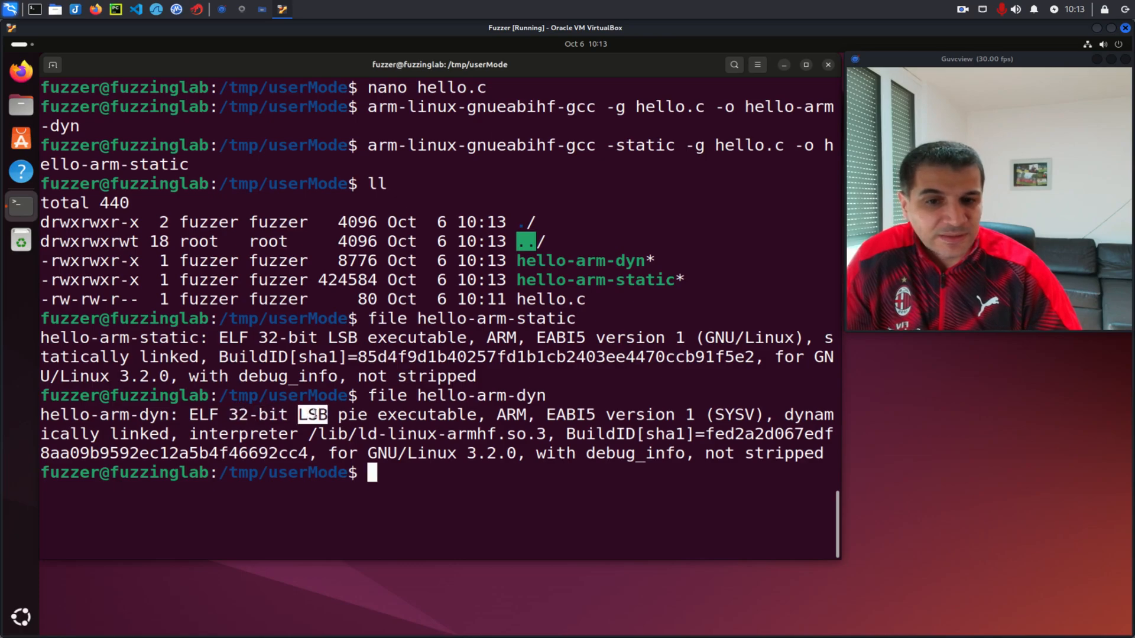
double_click(512, 415)
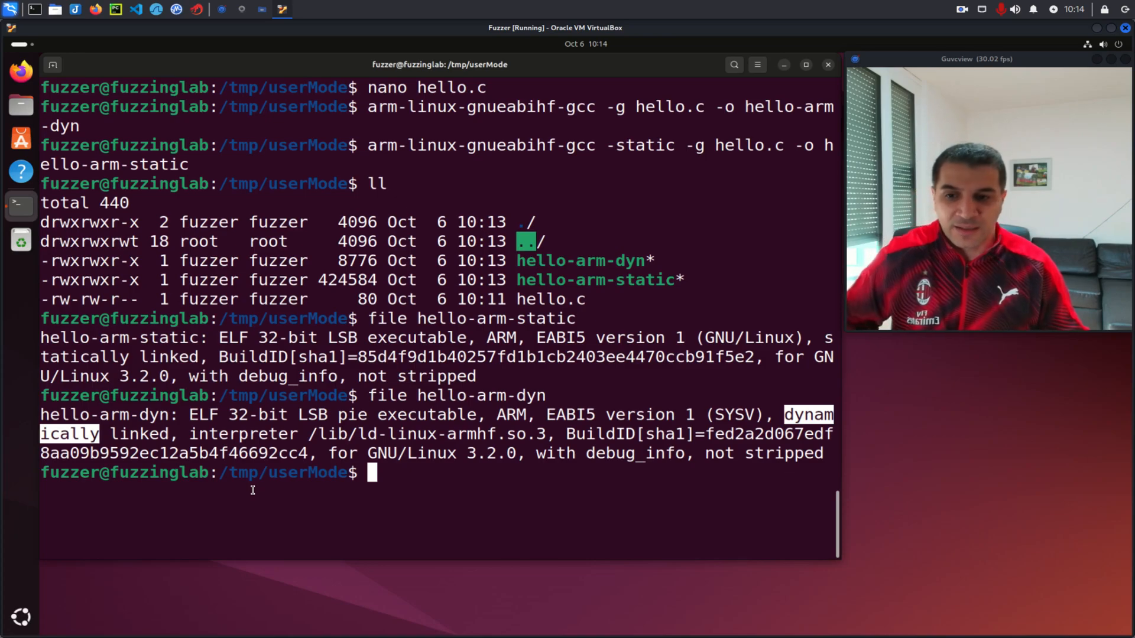
mouse_move(534, 489)
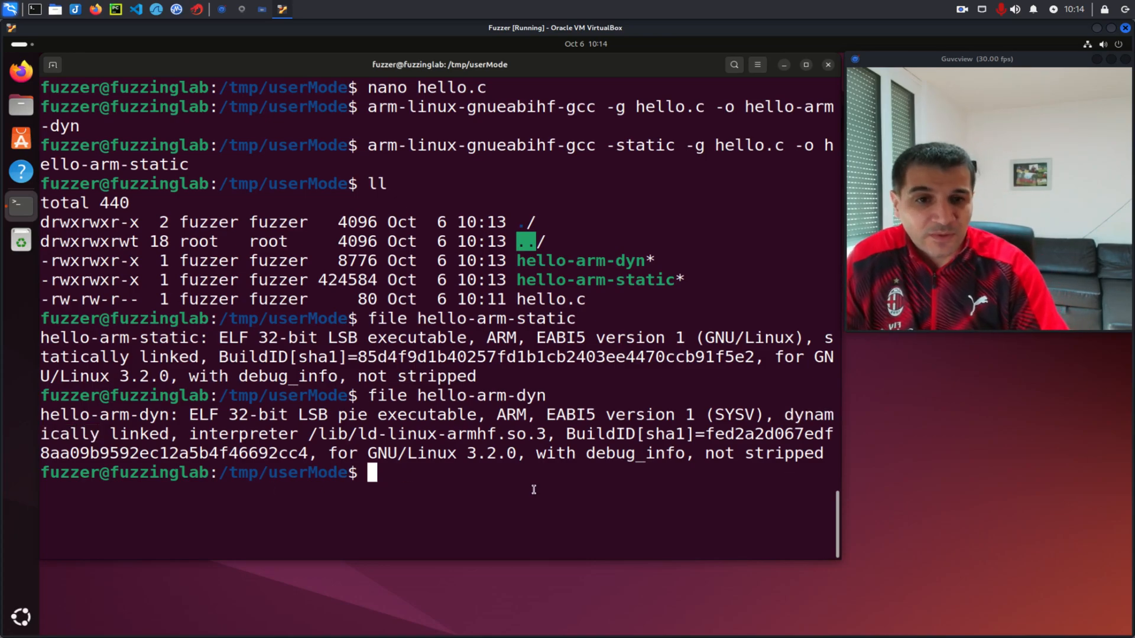
Run ./hello-arm-static natively, which fails with an Exec format error
text(./)
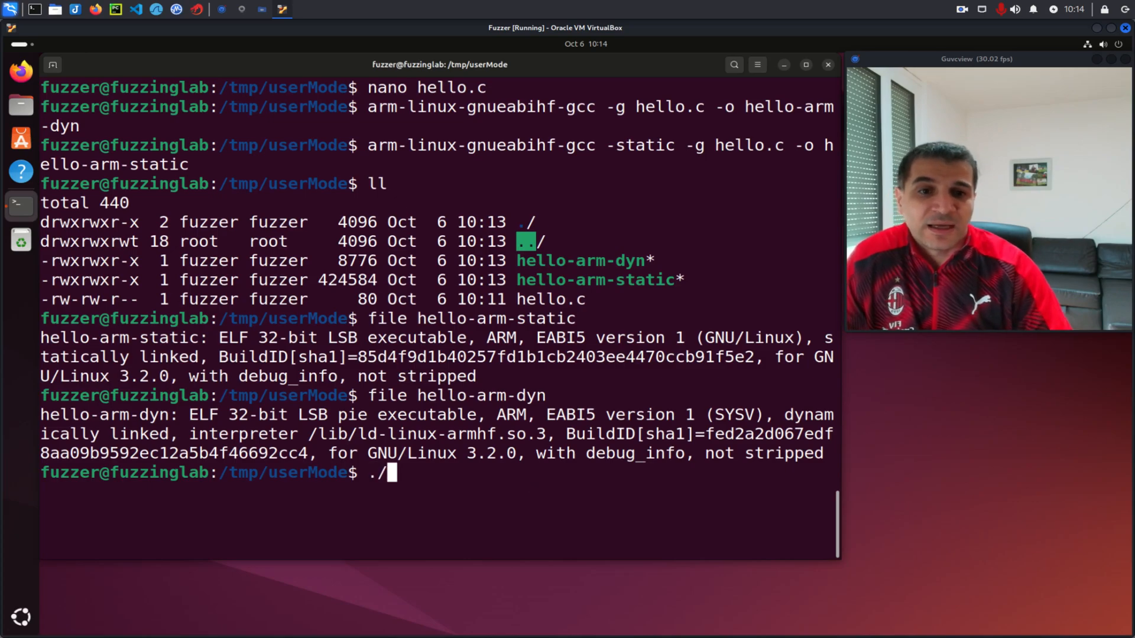
double_click(594, 279)
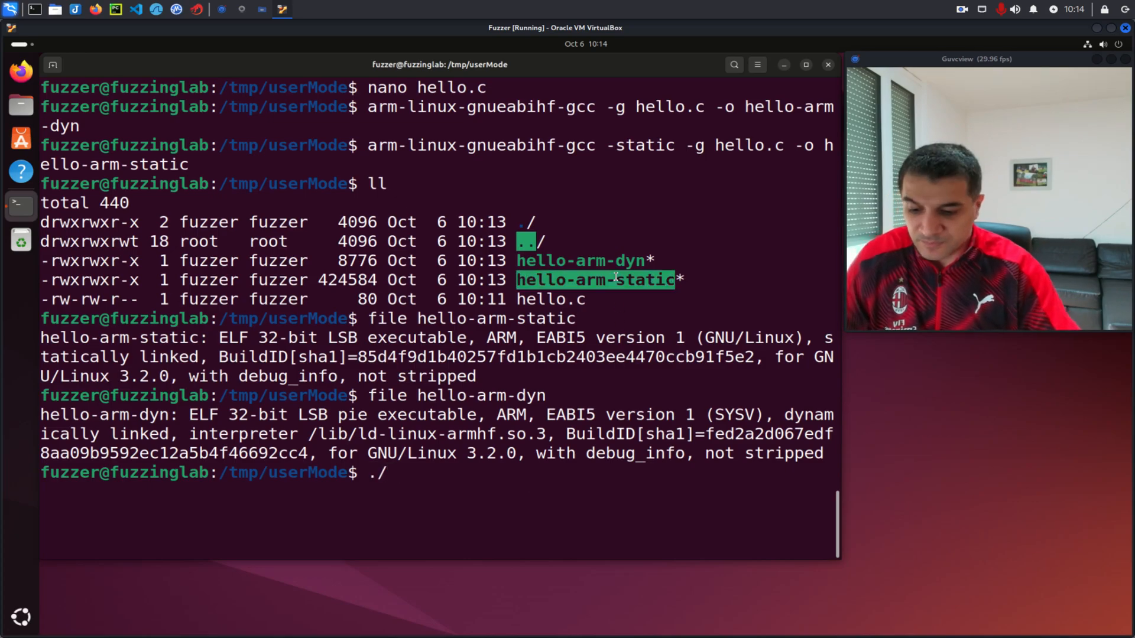
text(hello-arm-static)
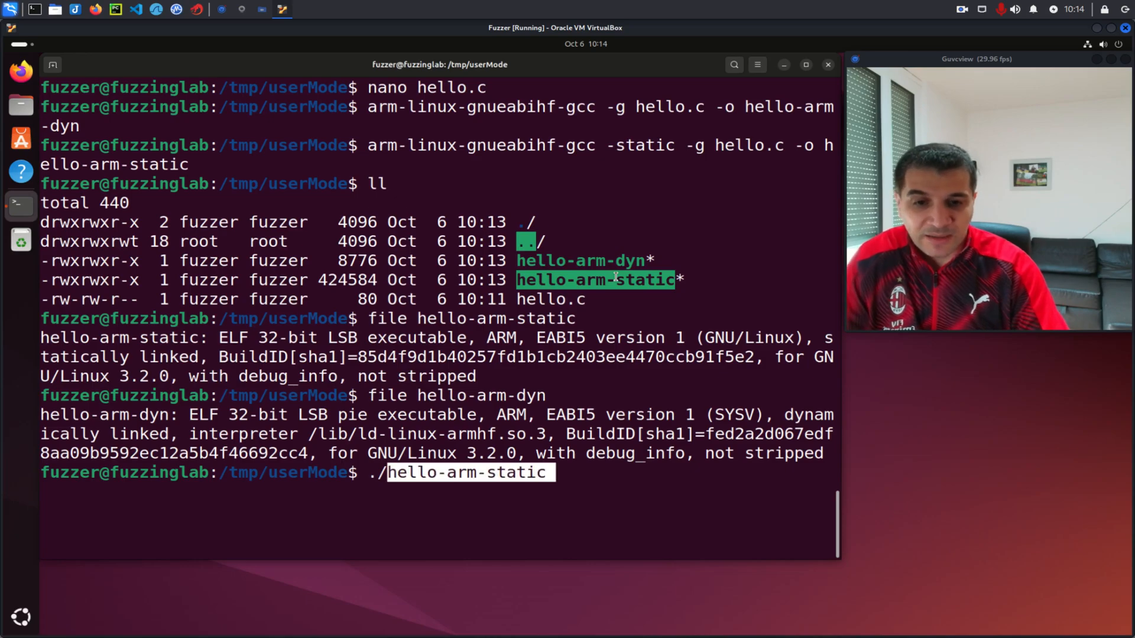
key(Return)
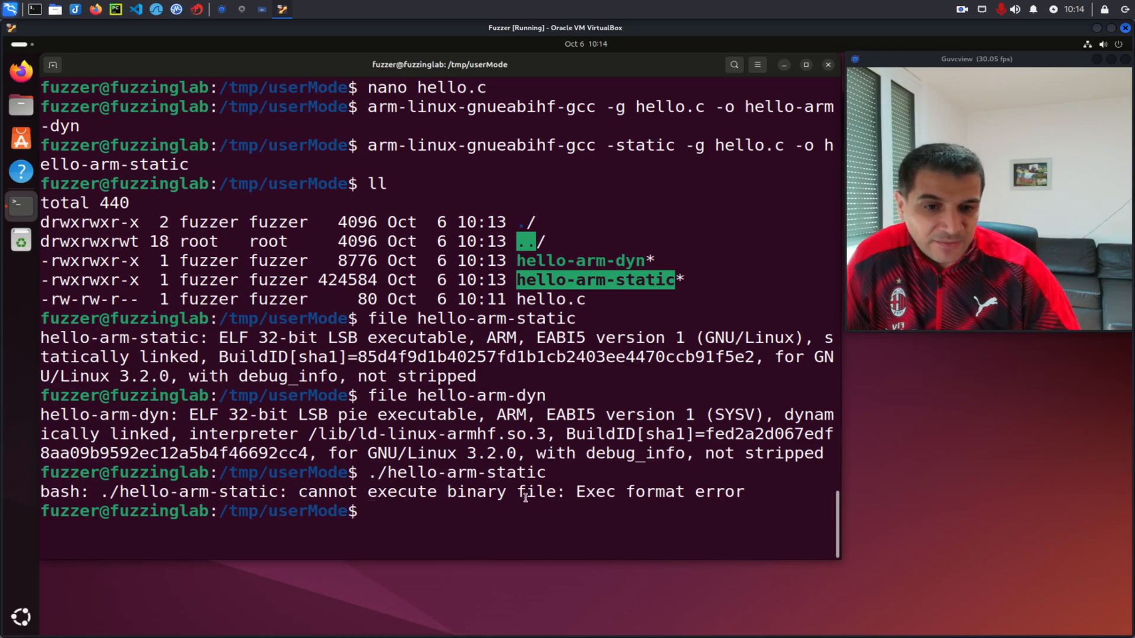
double_click(593, 492)
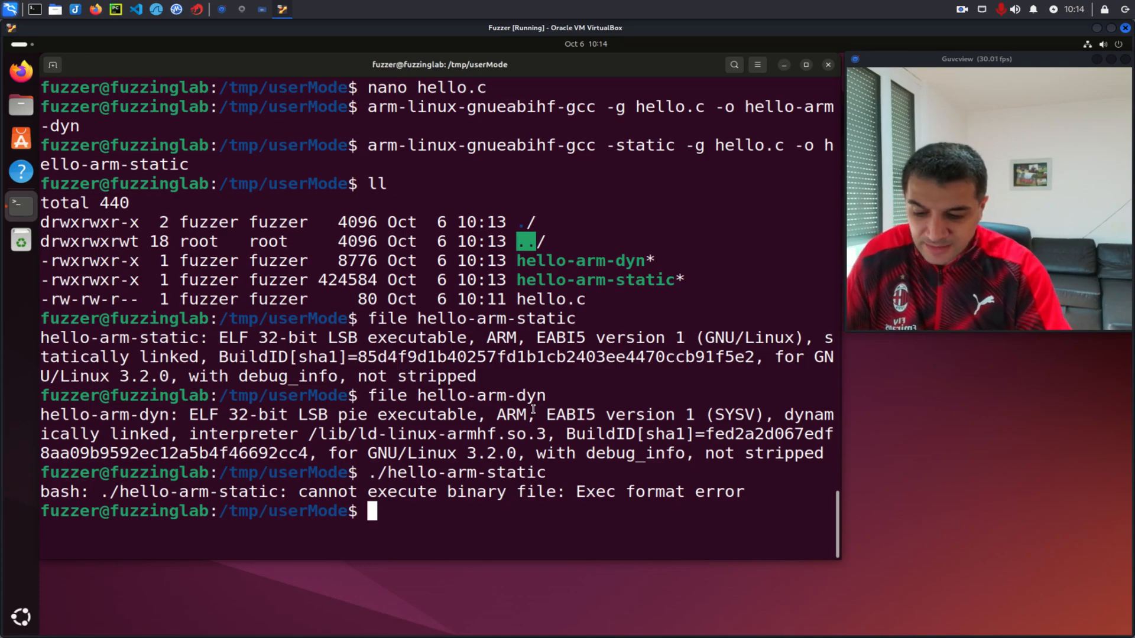
Run qemu-arm-static hello-arm-static so it prints Hello, World!
text(qemu-arm-static hello-arm-static)
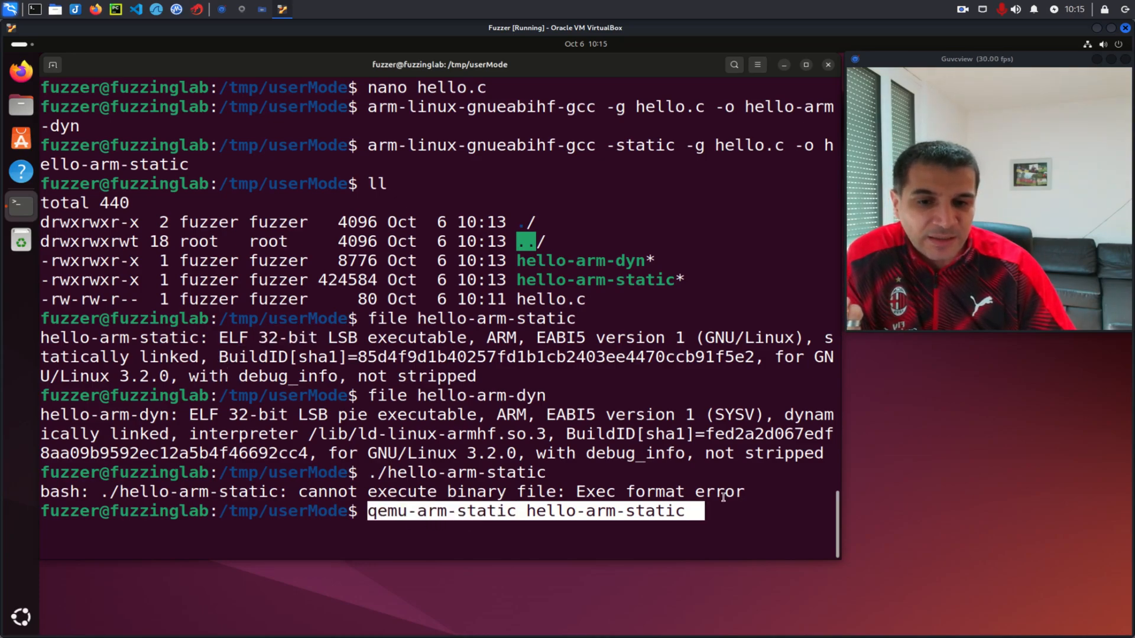
click(709, 520)
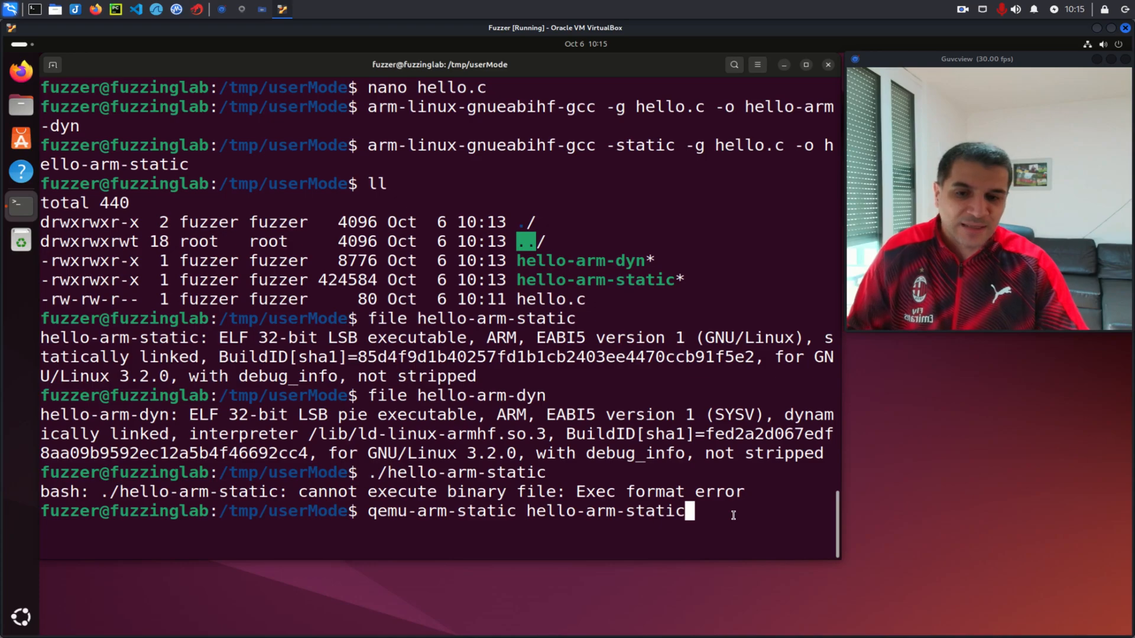
key(Return)
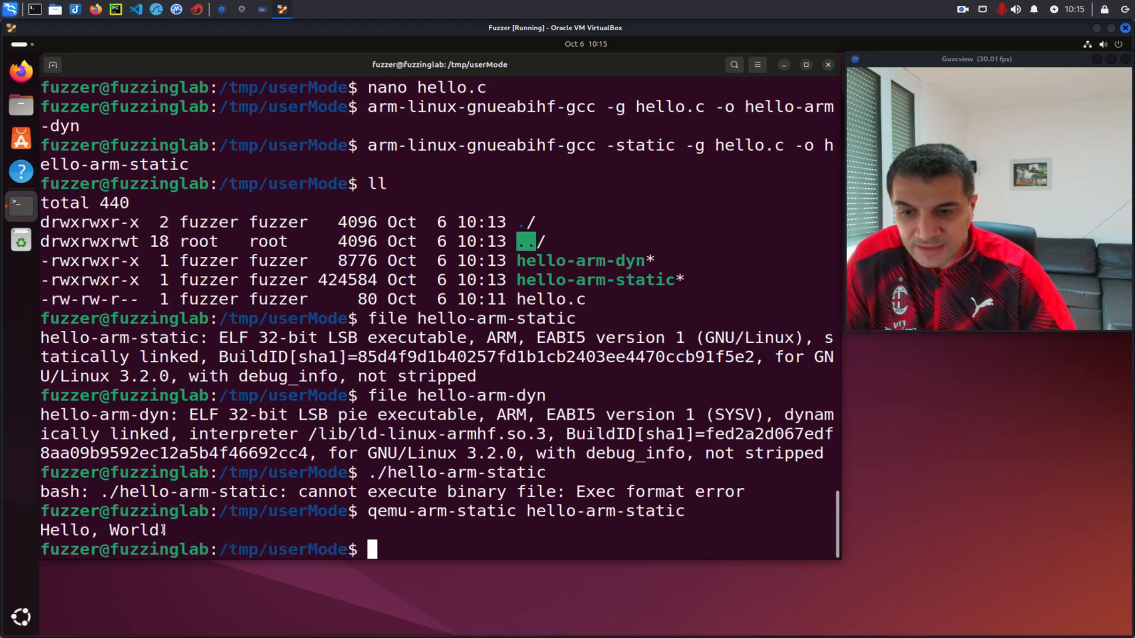
mouse_move(581, 481)
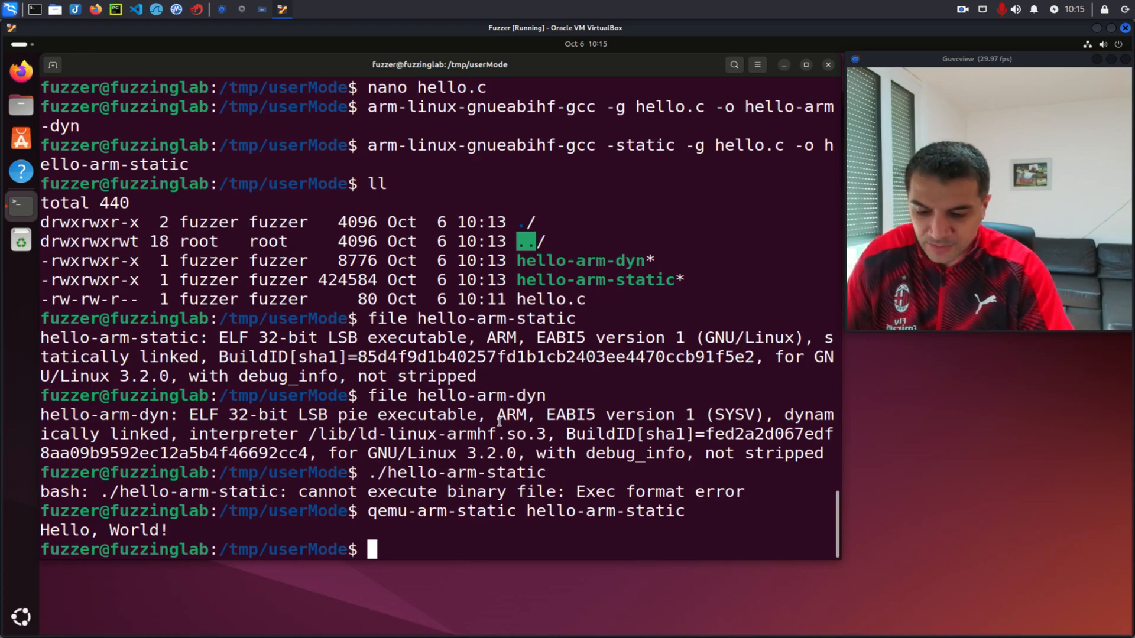
Run qemu-arm-static hello-arm-dyn, failing on /lib/ld-linux-armhf.so.3, and prepare a -L retry
text(qemu-arm-static hello-arm-dyn)
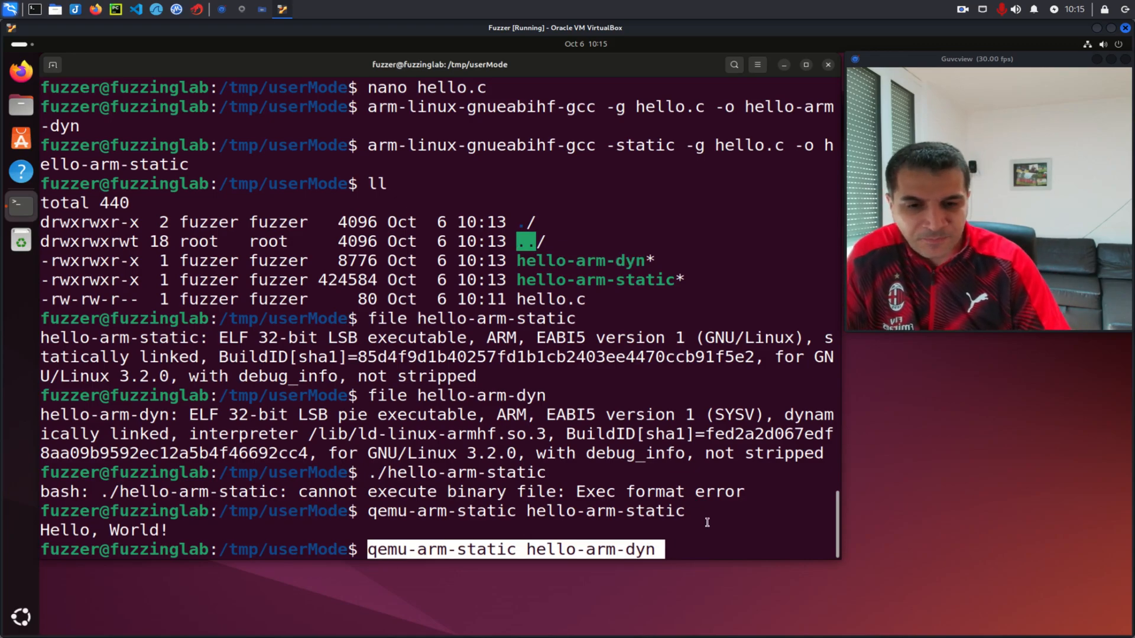
key(Return)
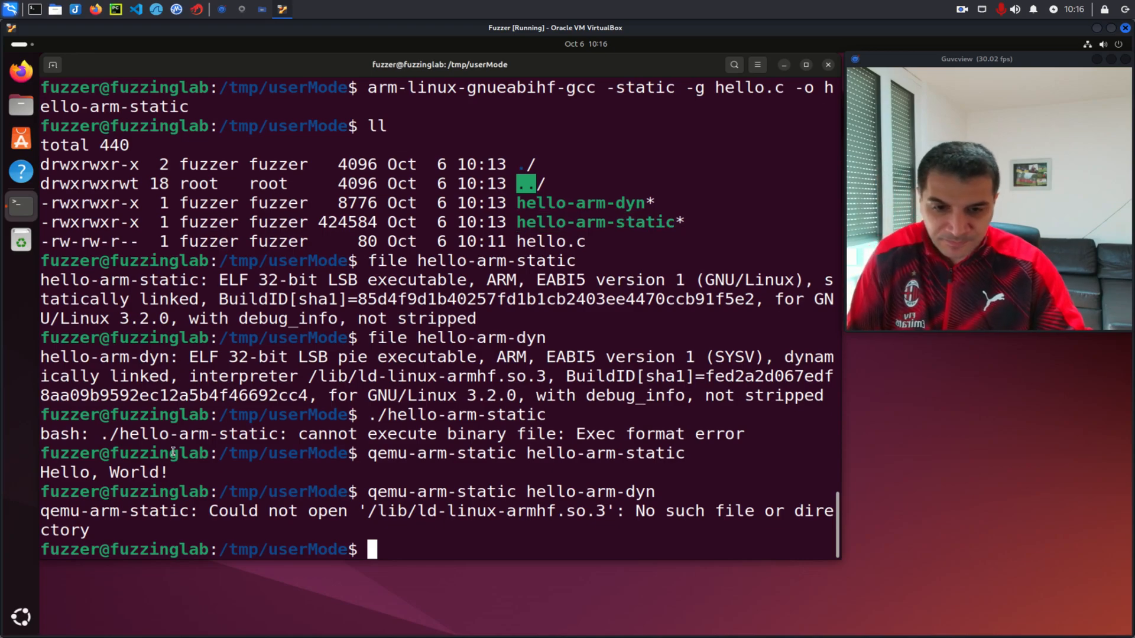
text(qemu-arm-static -L /usr/arm-linux-gnueabihf/ hello-arm-dyn)
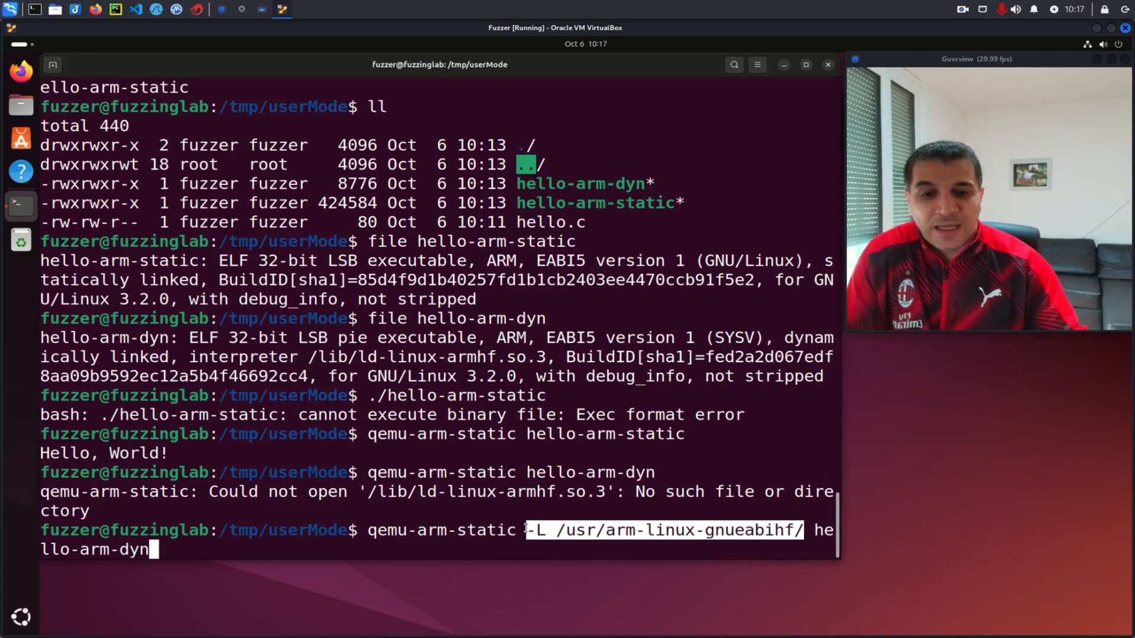
Run hello-arm-dyn with -L /usr/arm-linux-gnueabihf/ so it prints Hello, World!
key(Return)
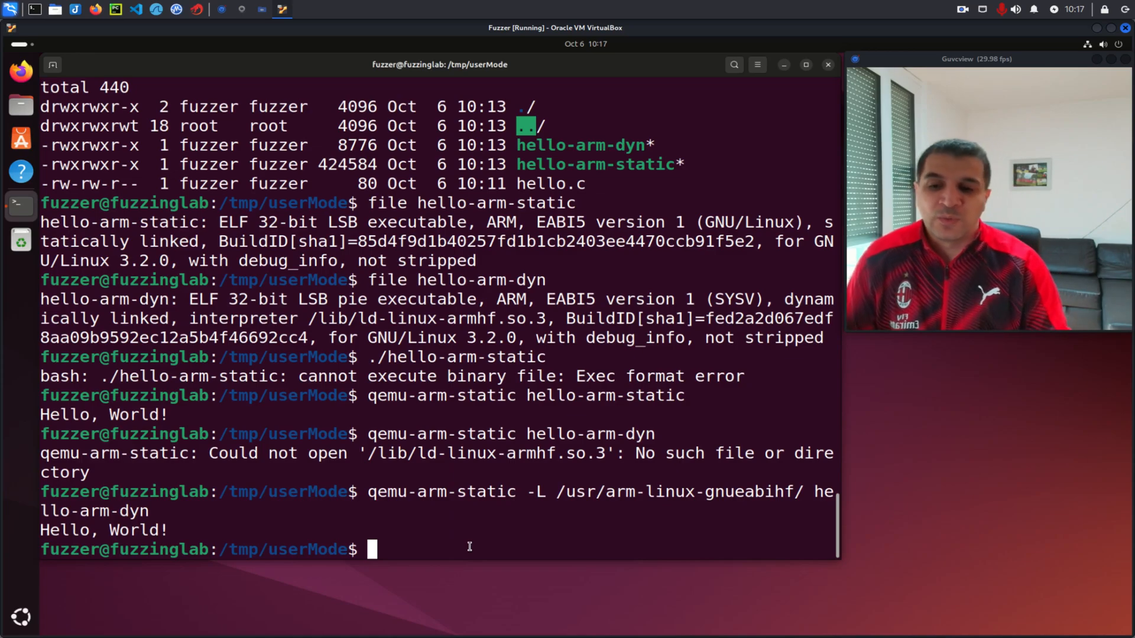
mouse_move(23, 517)
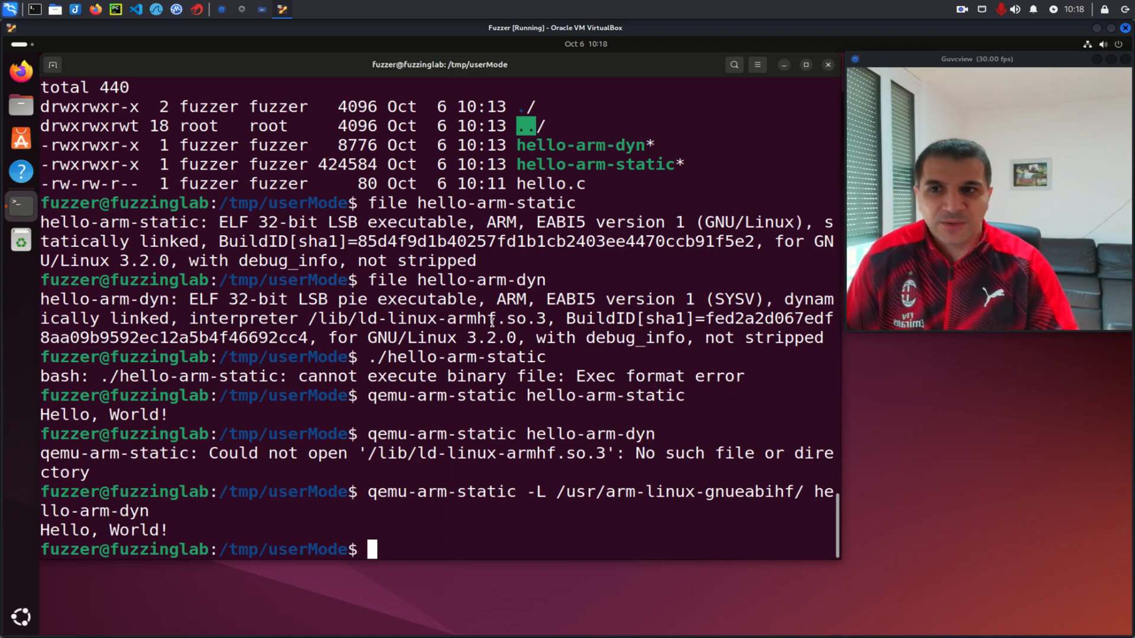
mouse_move(954, 19)
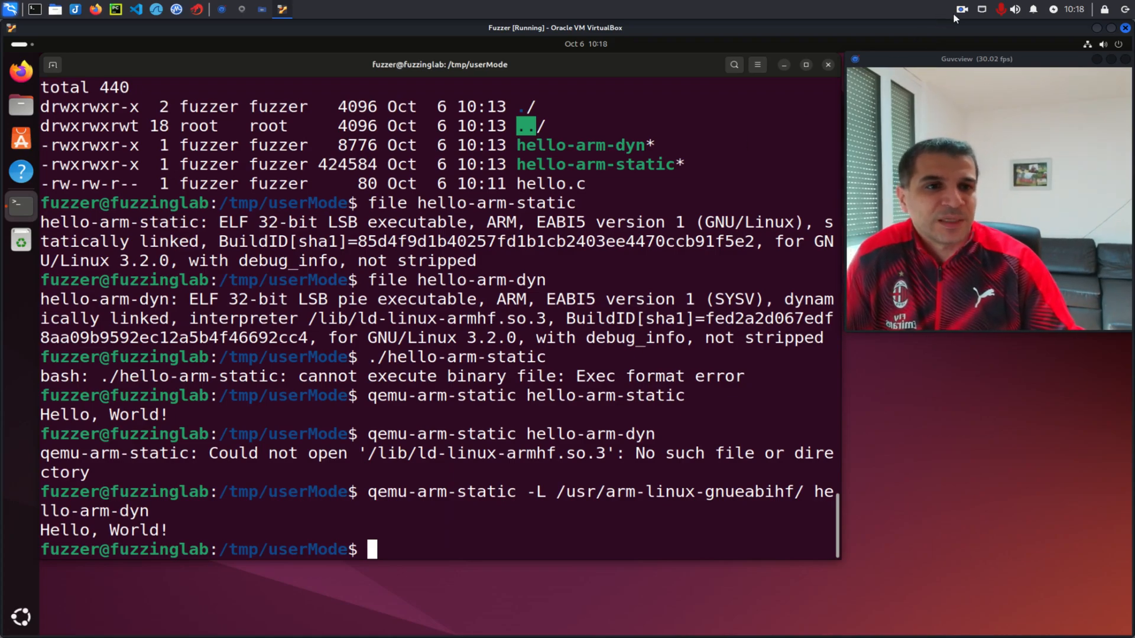